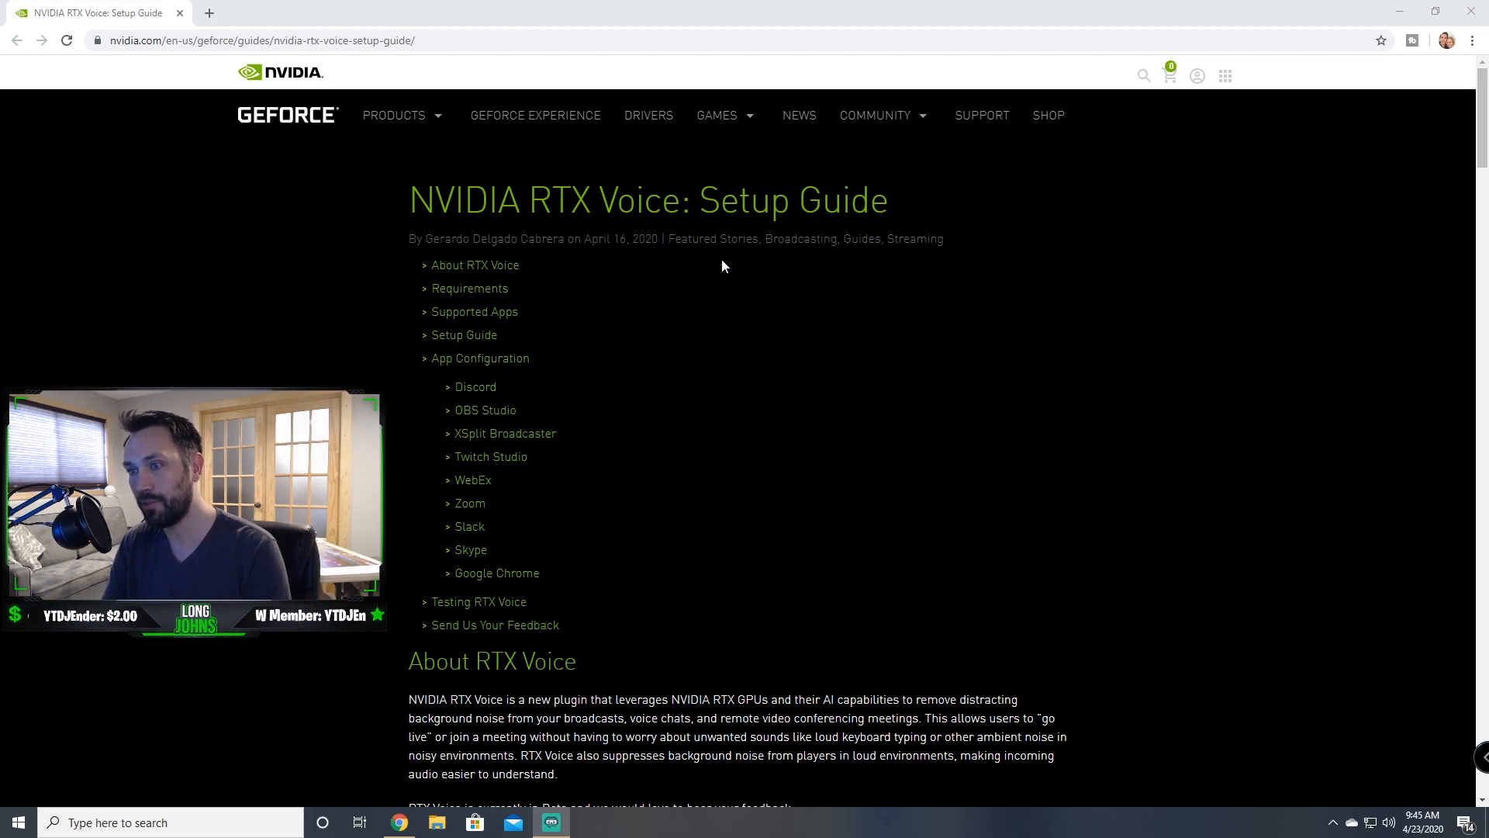
{"action": "mouse_move", "coordinate": [809, 398]}
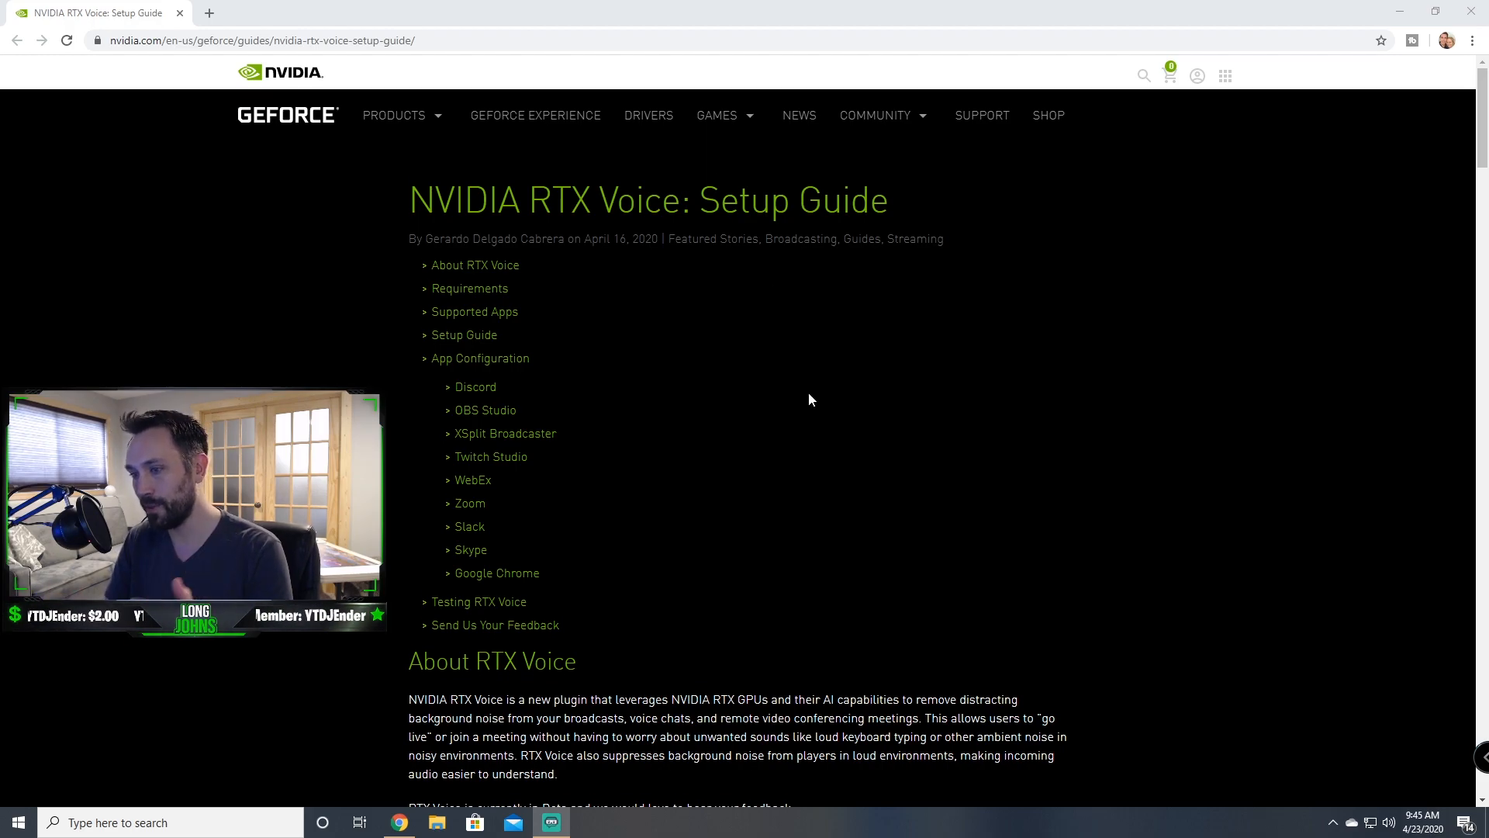
Step: Scroll down the guide past Supported Apps, Setup Guide and OBS Studio sections
{"action": "scroll", "scroll_direction": "down", "scroll_amount": 3}
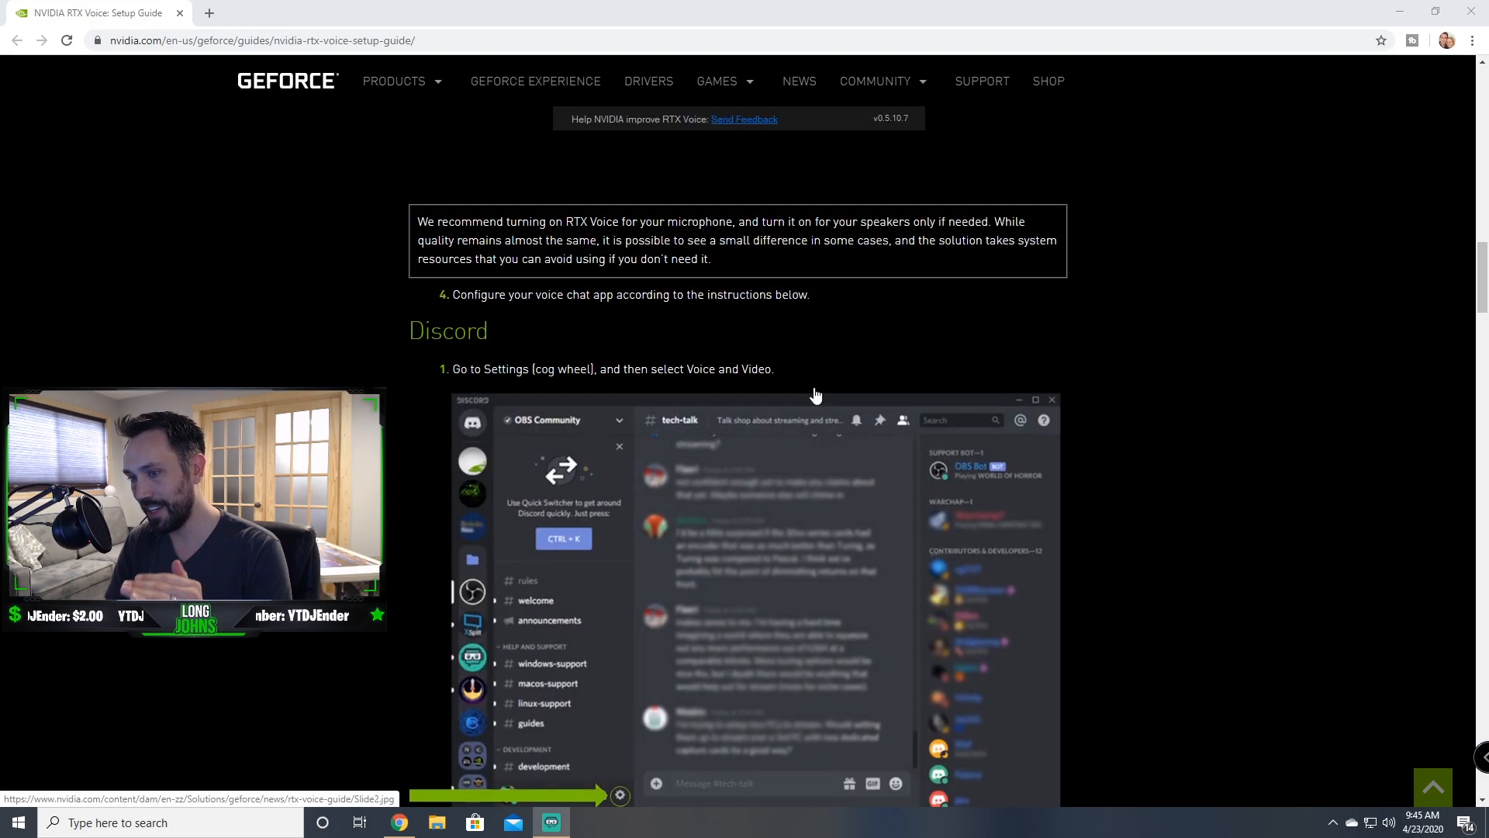
{"action": "scroll", "scroll_direction": "down", "scroll_amount": 3}
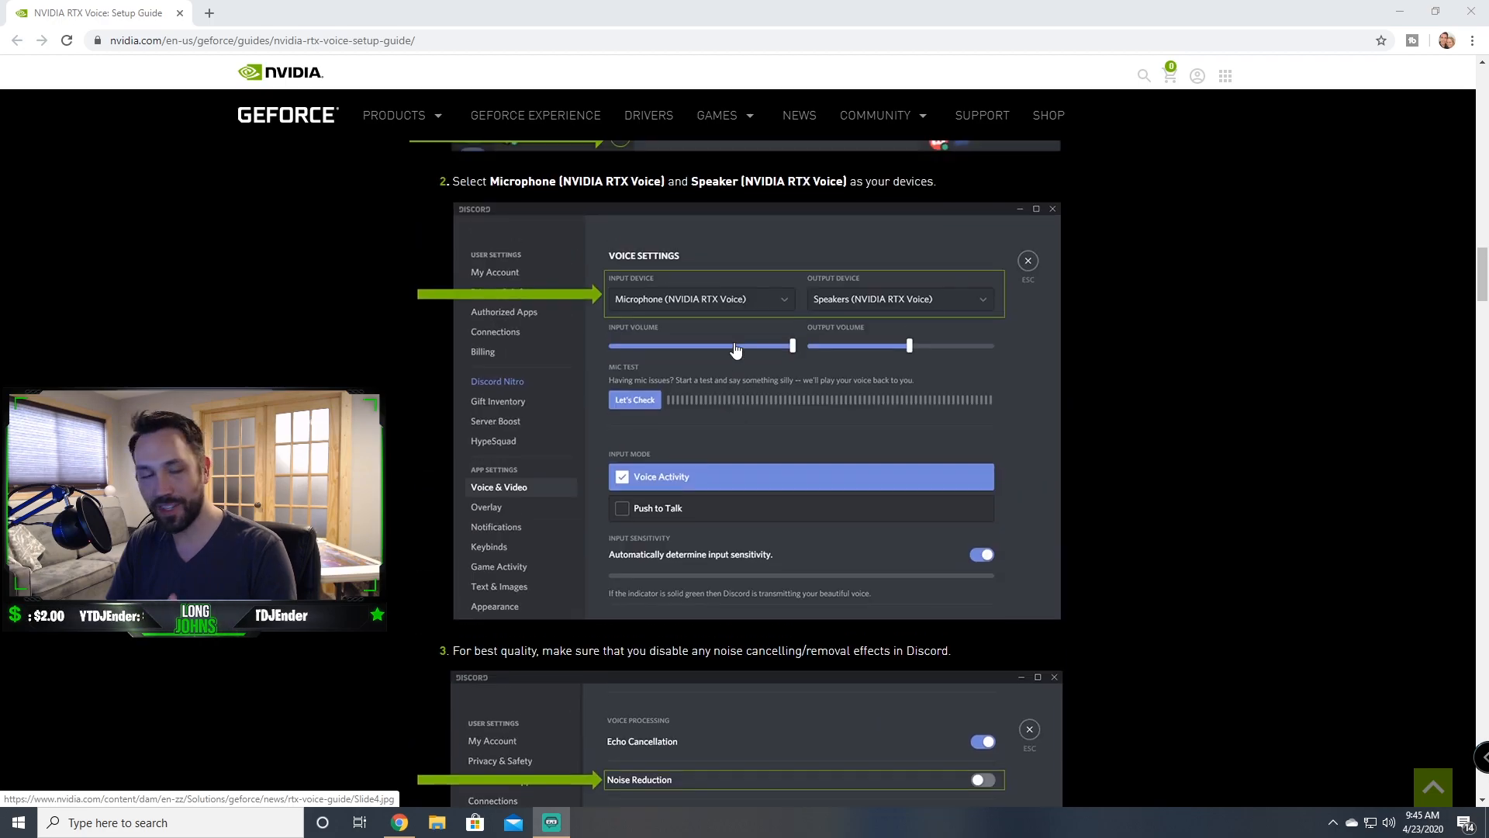
{"action": "scroll", "scroll_direction": "up", "scroll_amount": 3}
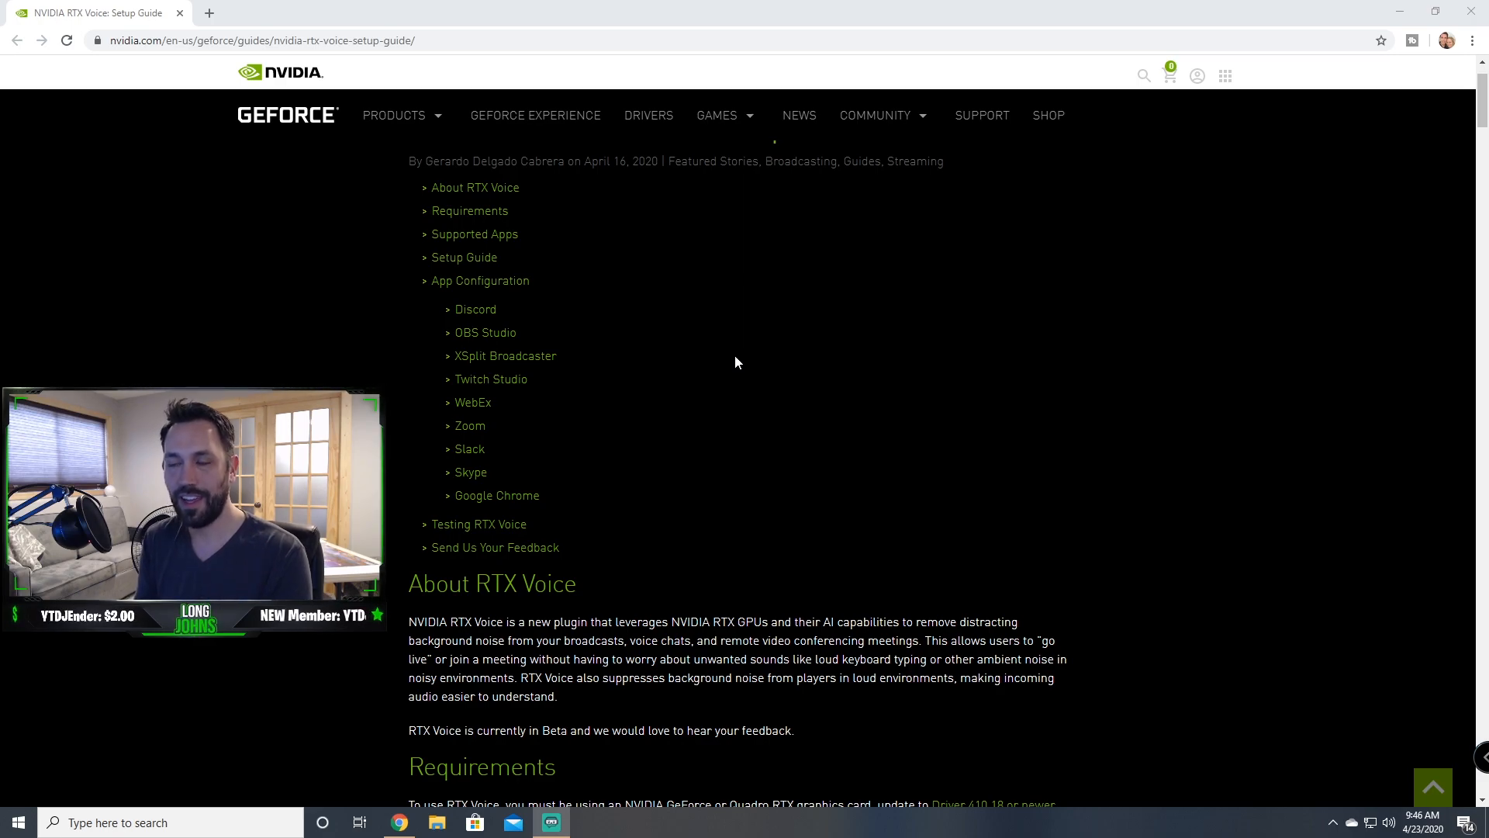
{"action": "scroll", "scroll_direction": "down", "scroll_amount": 3}
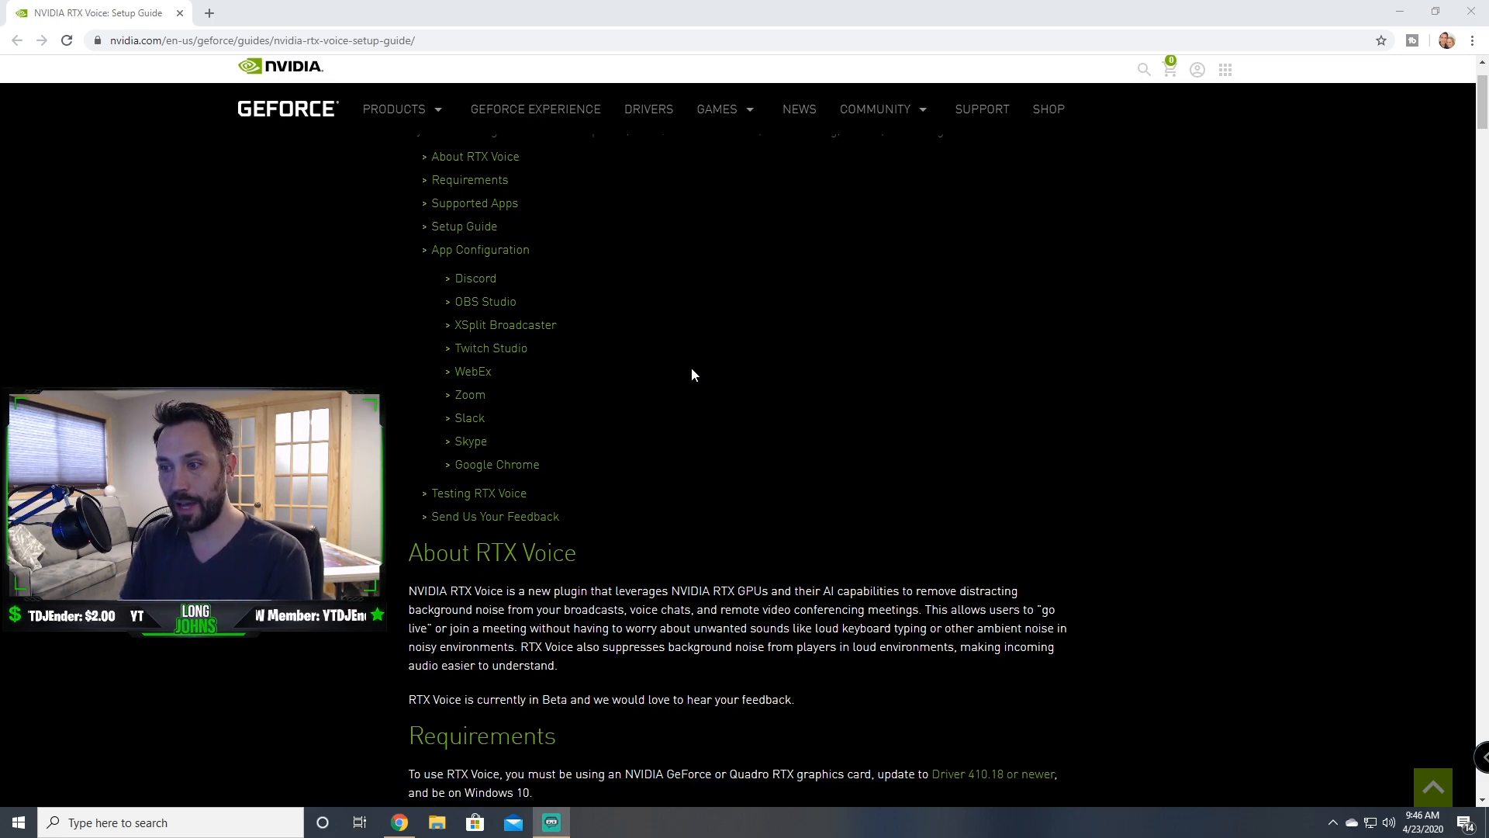
{"action": "scroll", "scroll_direction": "down", "scroll_amount": 3}
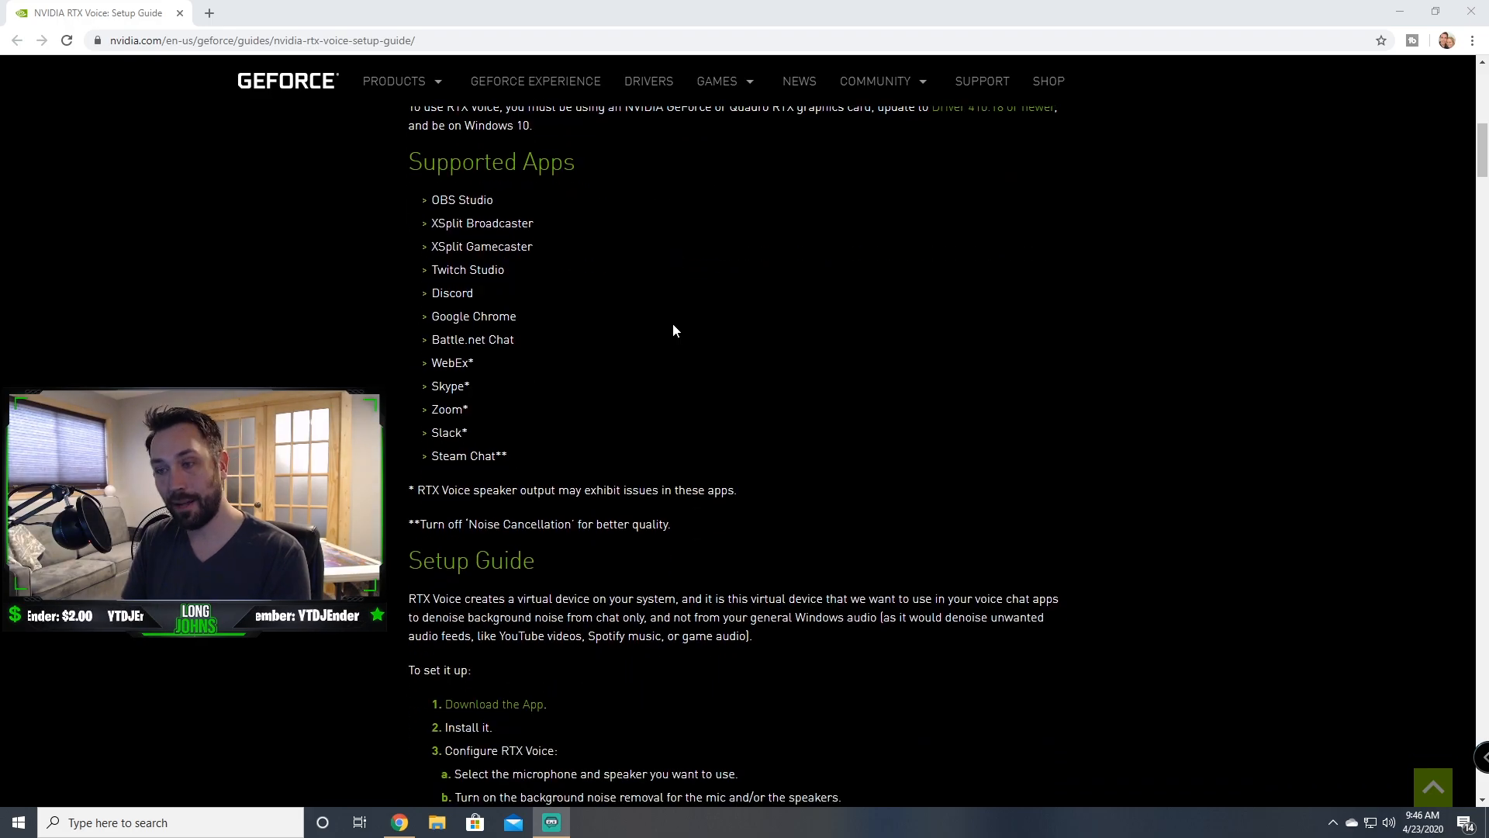
{"action": "scroll", "scroll_direction": "down", "scroll_amount": 3}
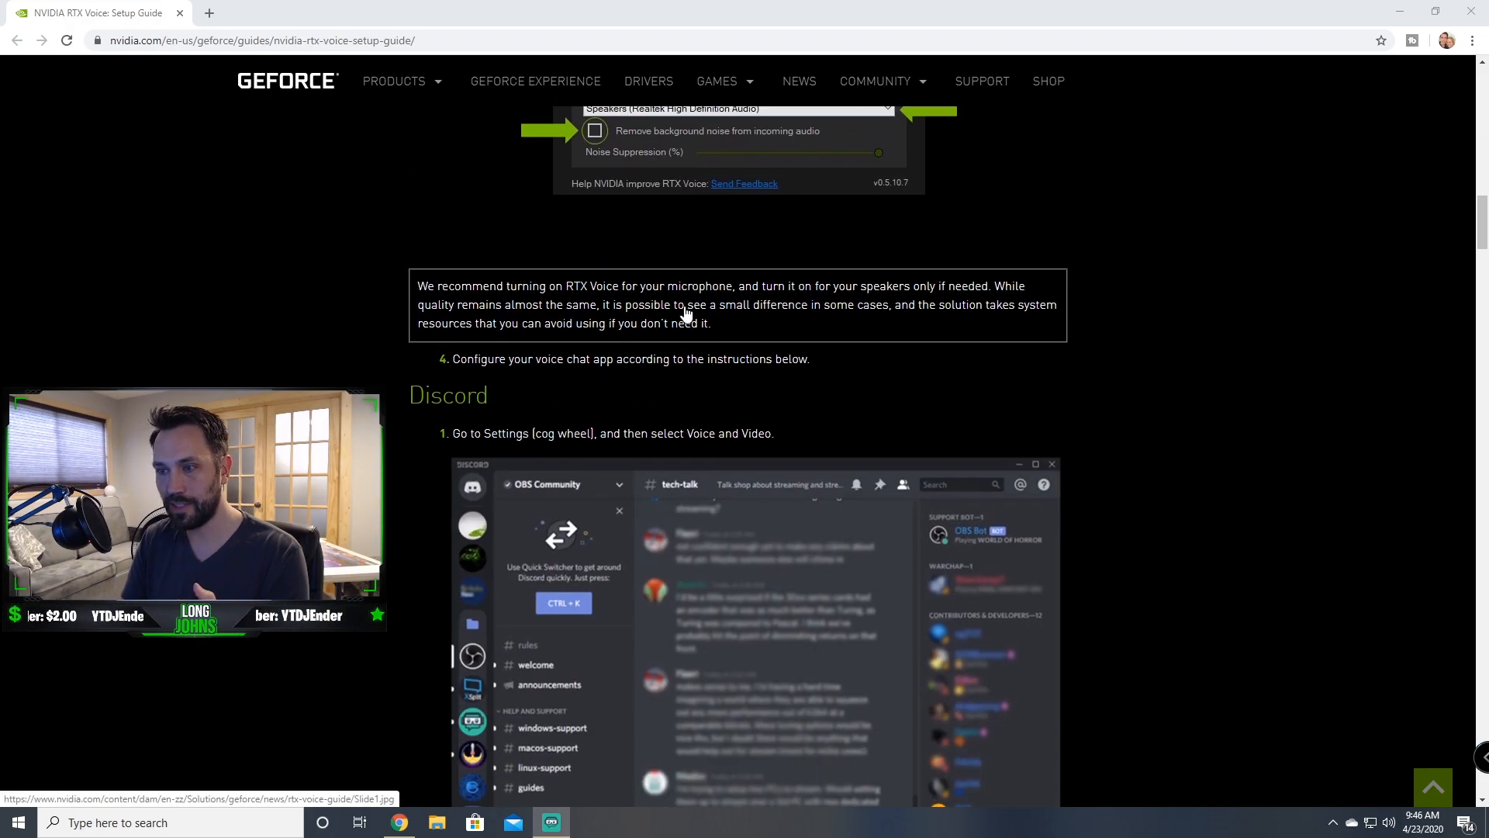
{"action": "scroll", "scroll_direction": "down", "scroll_amount": 3}
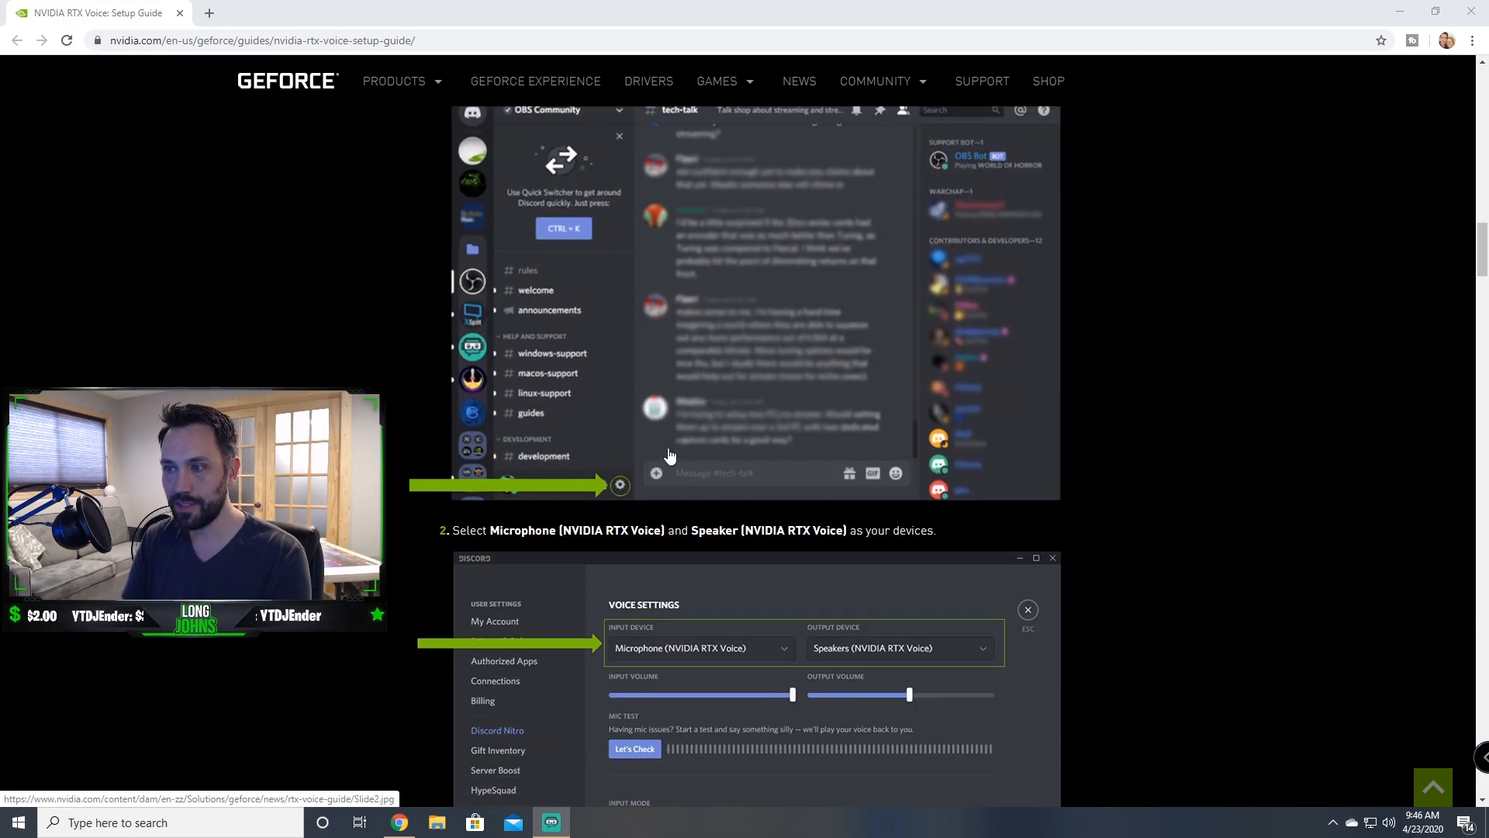
{"action": "scroll", "scroll_direction": "down", "scroll_amount": 3}
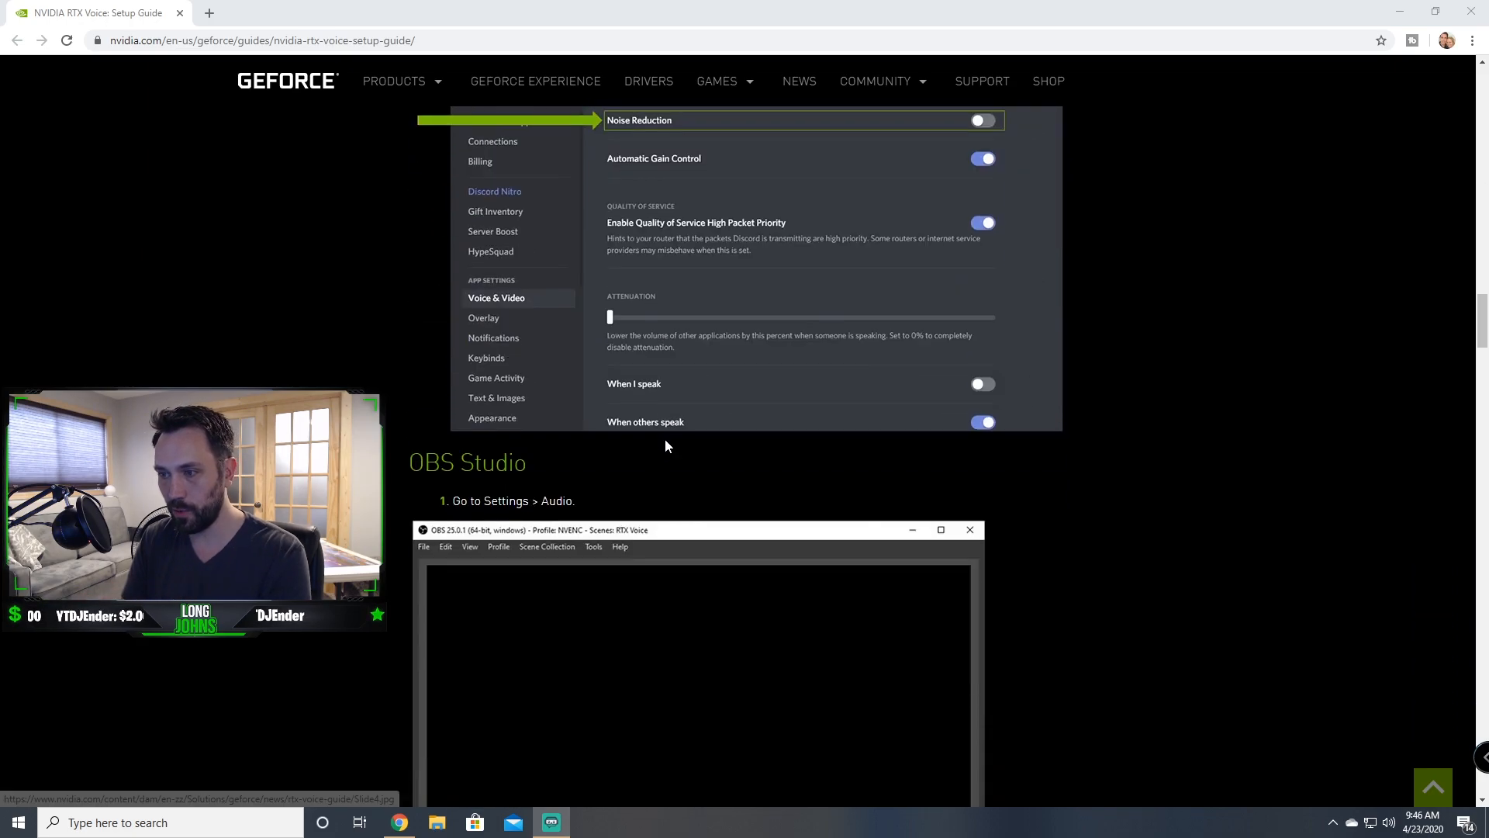
{"action": "scroll", "scroll_direction": "down", "scroll_amount": 3}
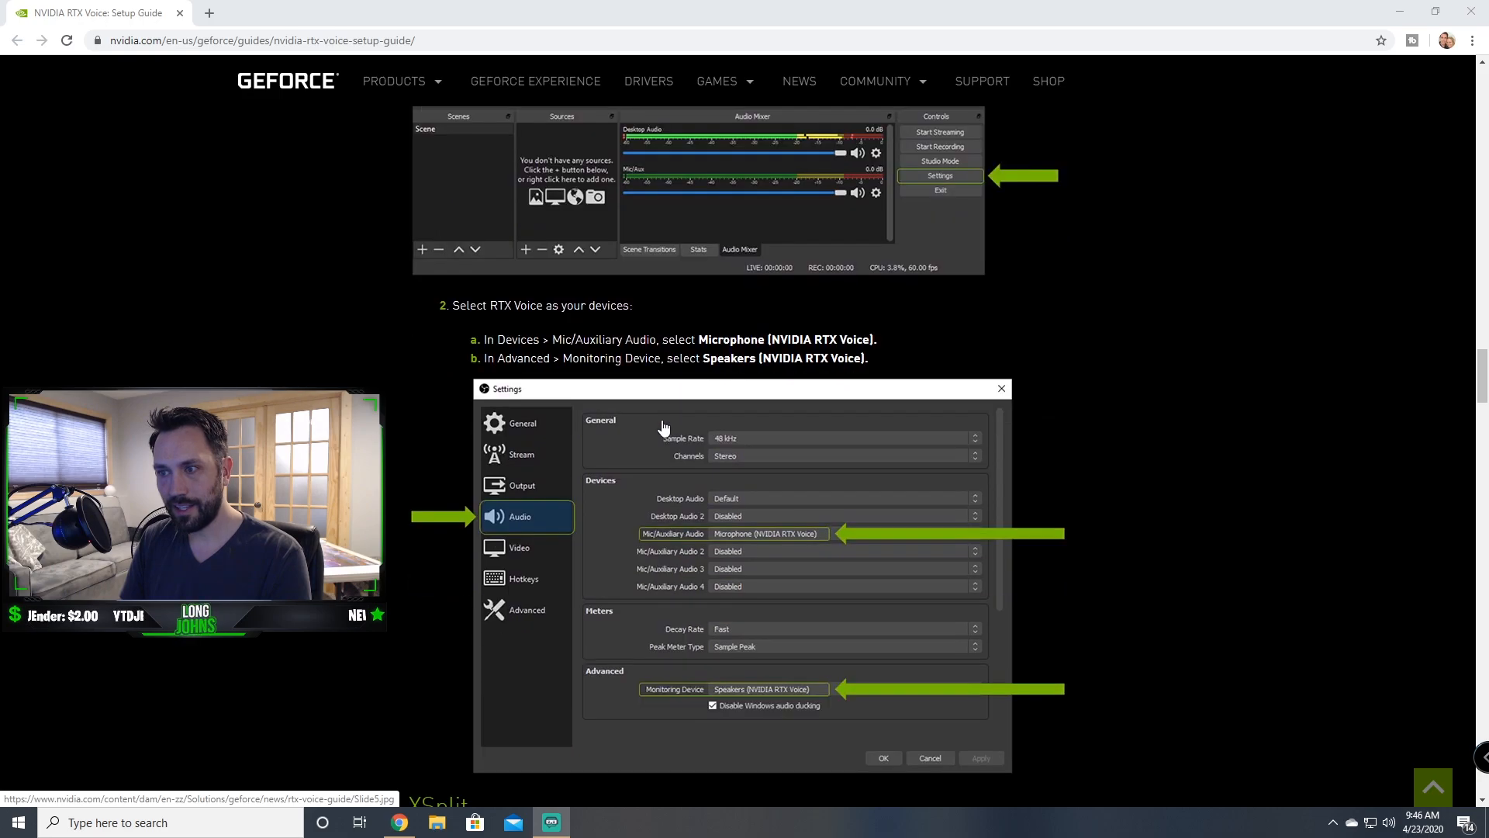
Step: Scroll back up to the Discord RTX Voice microphone and speaker steps
{"action": "scroll", "scroll_direction": "up", "scroll_amount": 3}
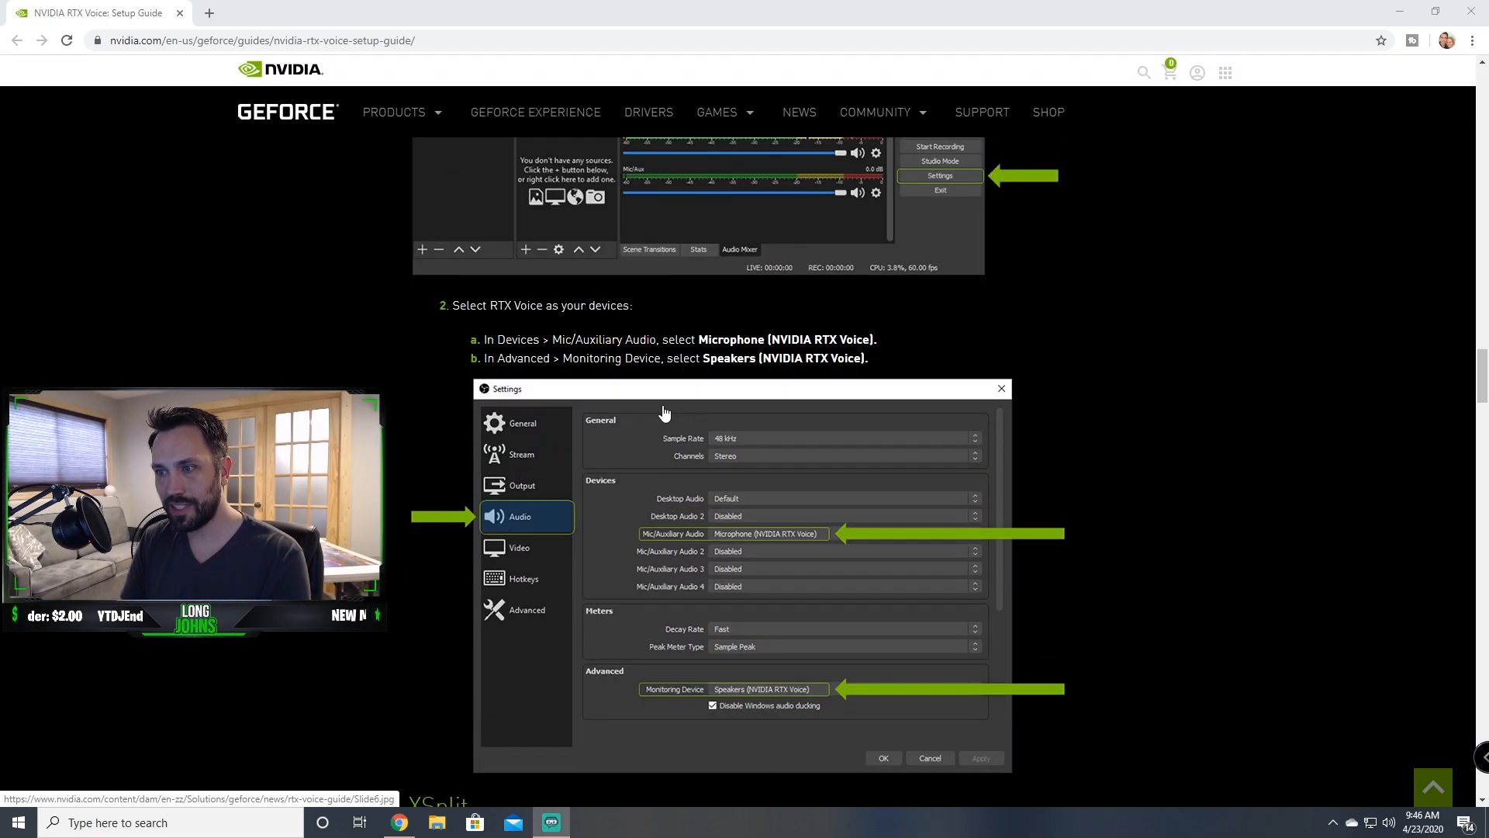
{"action": "scroll", "scroll_direction": "down", "scroll_amount": 3}
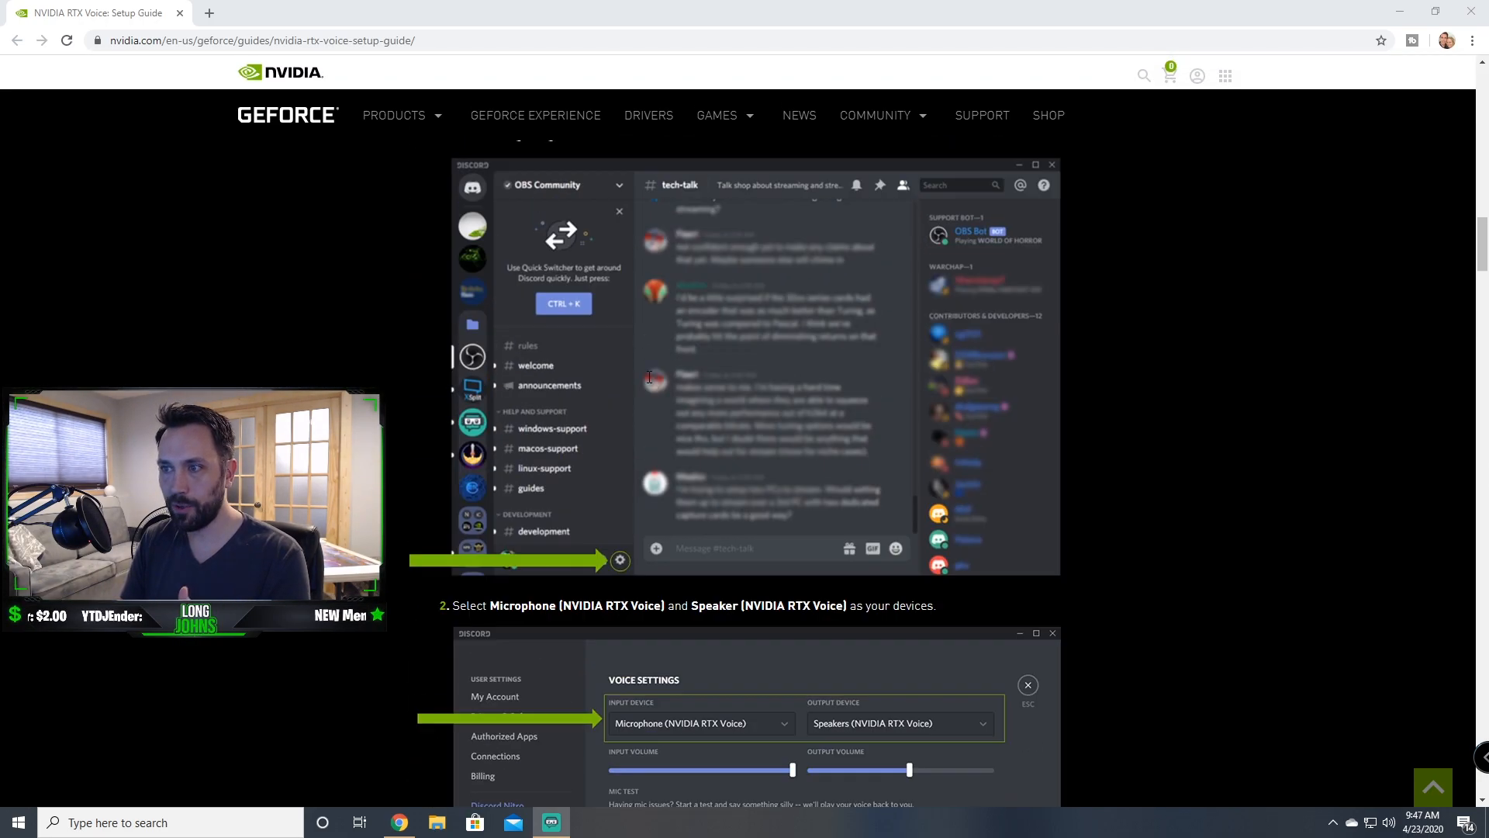
{"action": "scroll", "scroll_direction": "up", "scroll_amount": 3}
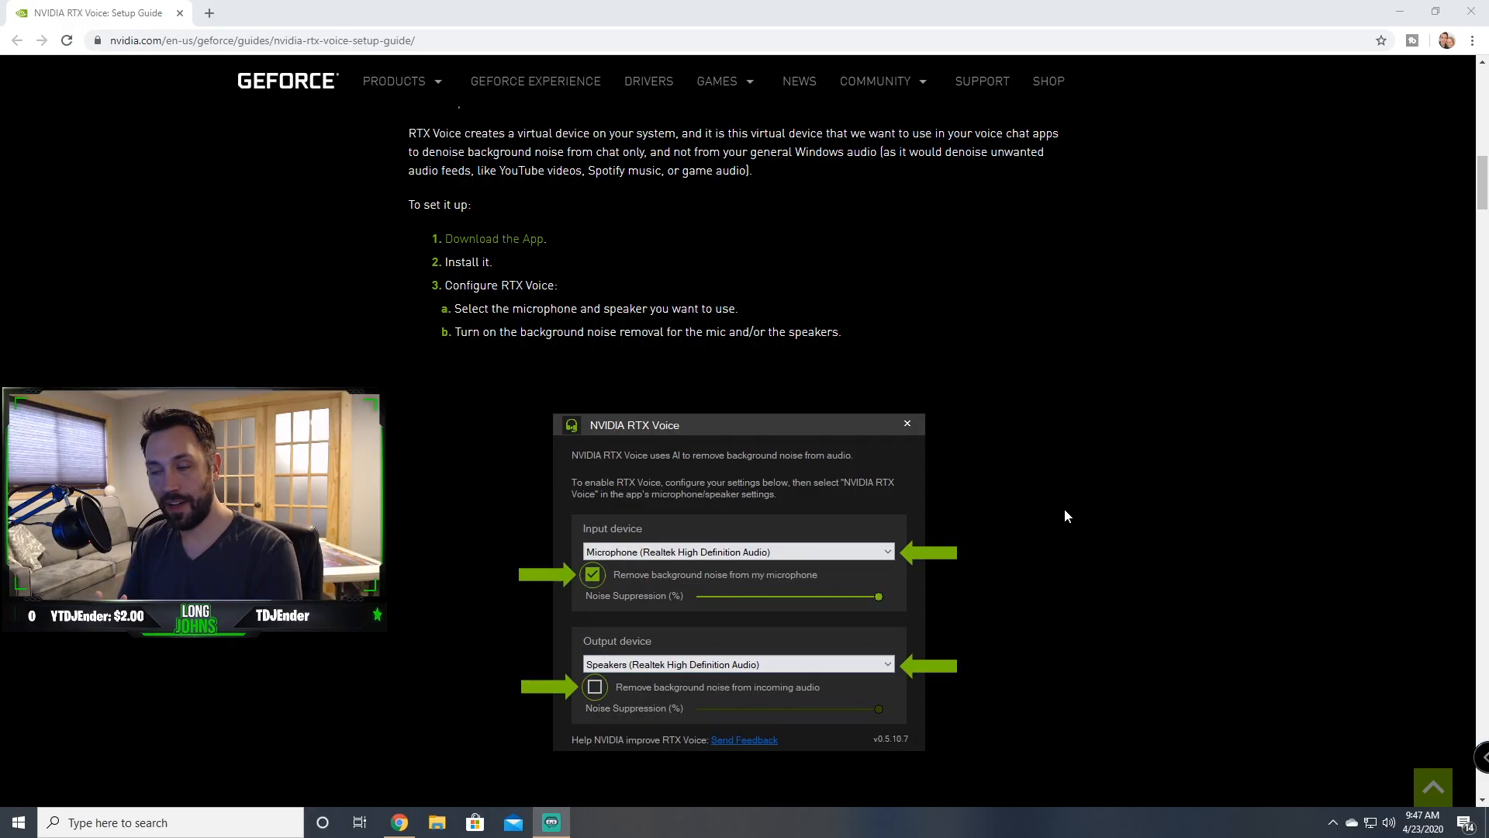
{"action": "mouse_move", "coordinate": [838, 504]}
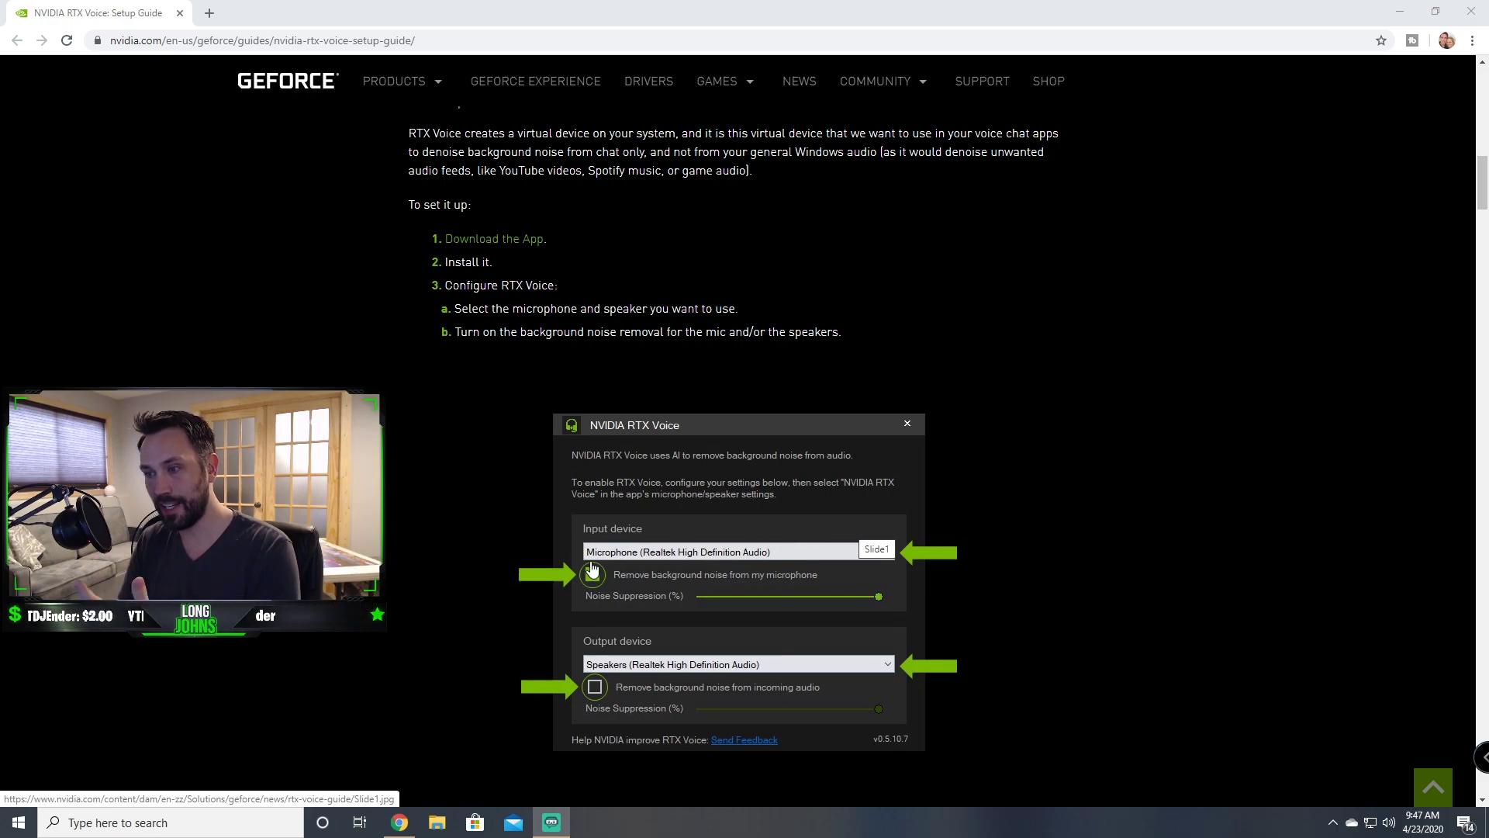
Step: Scroll to step 3, Configure RTX Voice, and its noise-removal example screenshot
{"action": "left_click", "coordinate": [592, 575]}
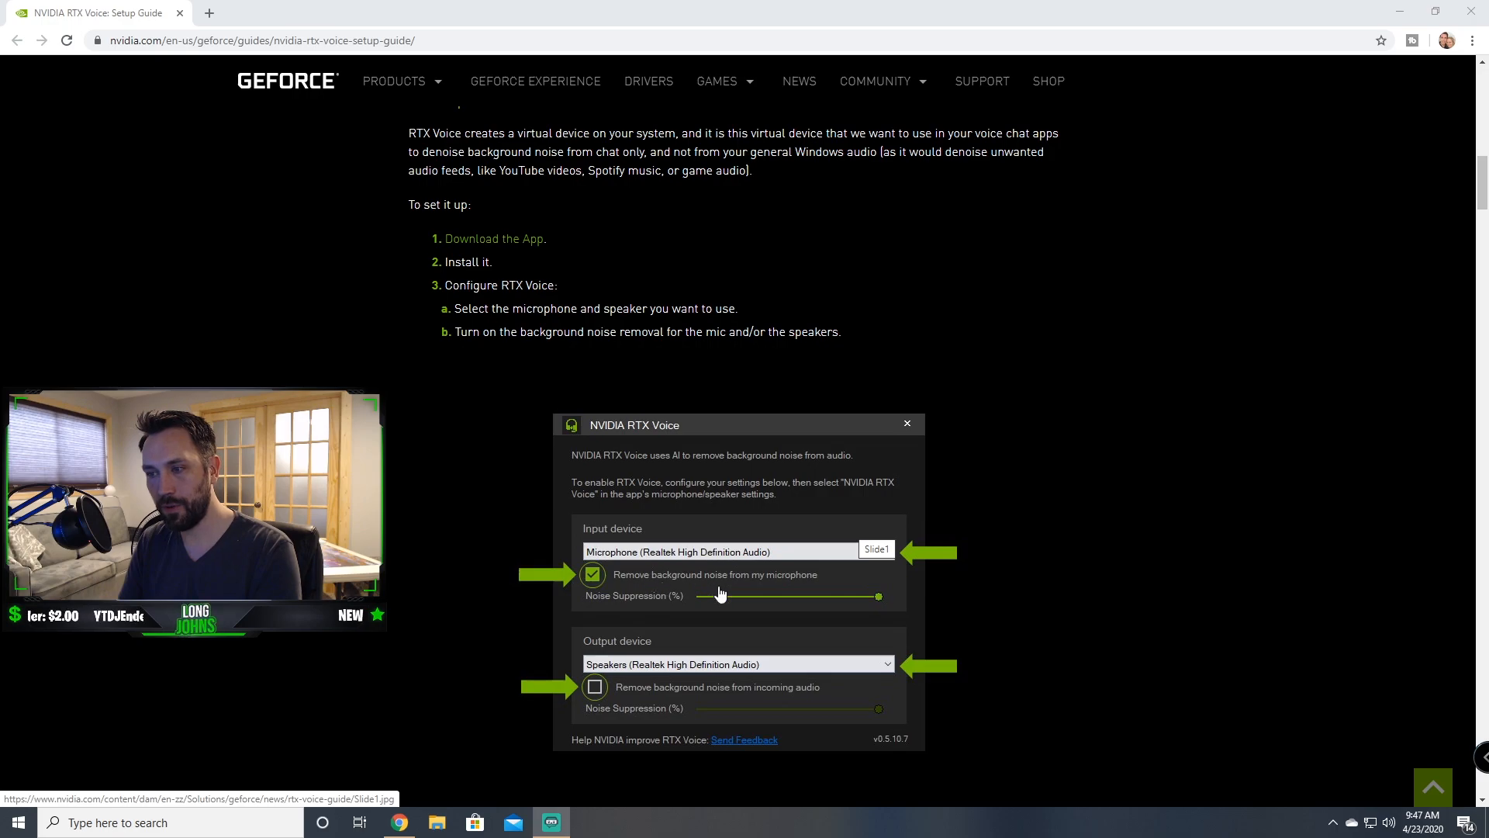
{"action": "mouse_move", "coordinate": [781, 605]}
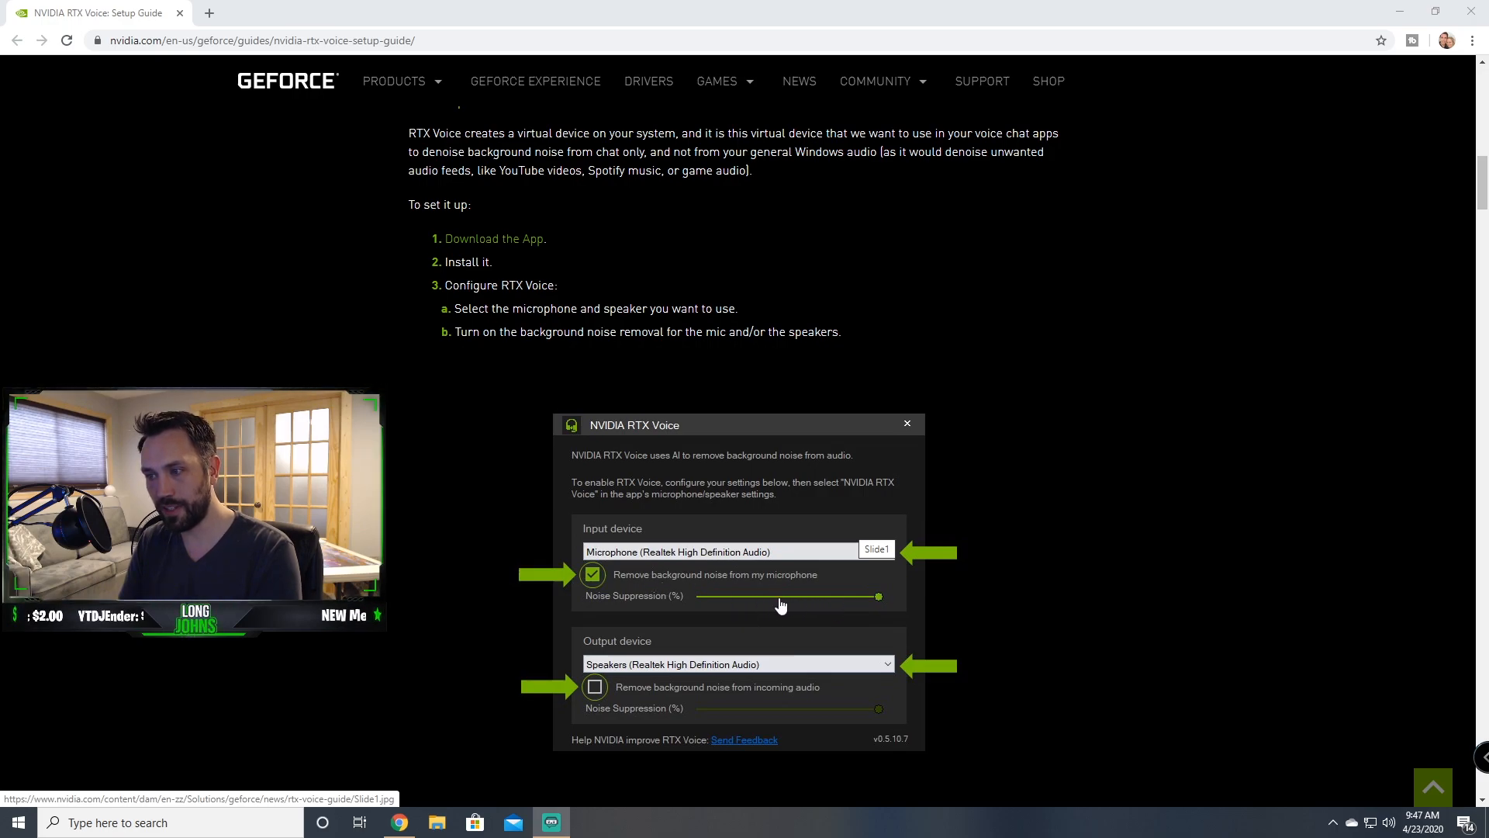
{"action": "mouse_move", "coordinate": [792, 605]}
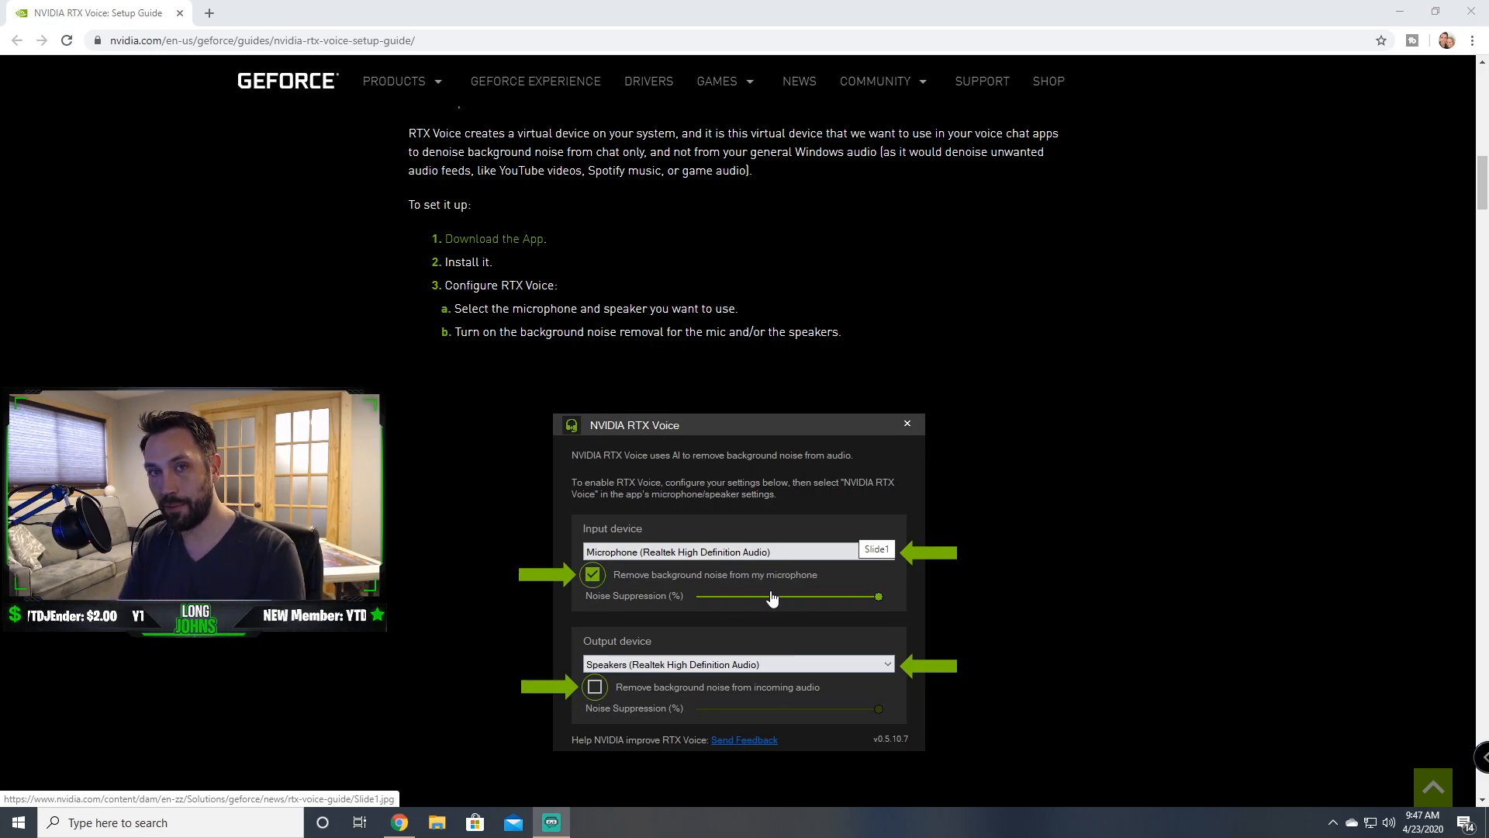
{"action": "scroll", "scroll_direction": "down", "scroll_amount": 3}
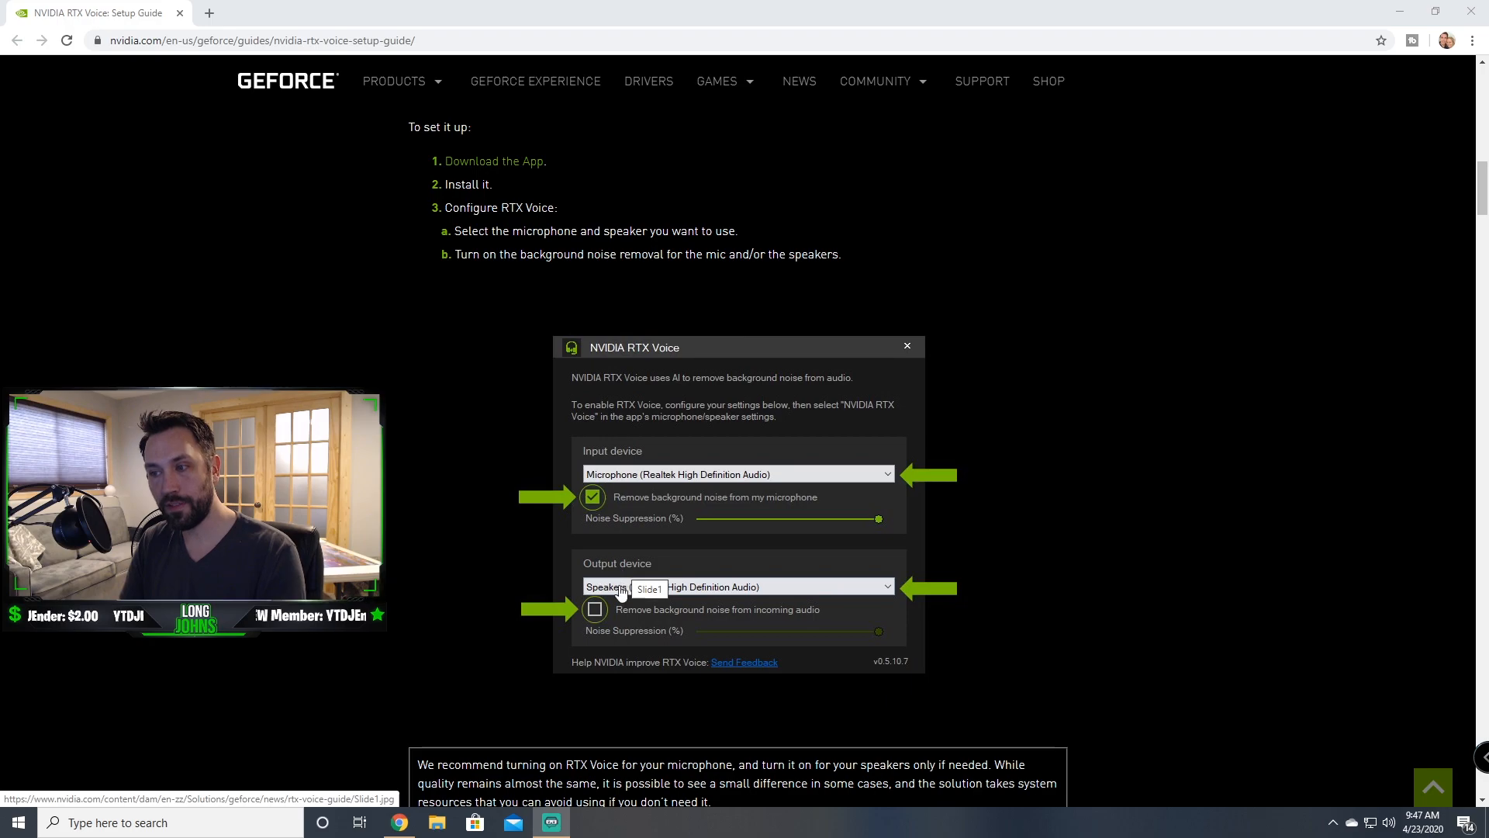
{"action": "scroll", "scroll_direction": "up", "scroll_amount": 3}
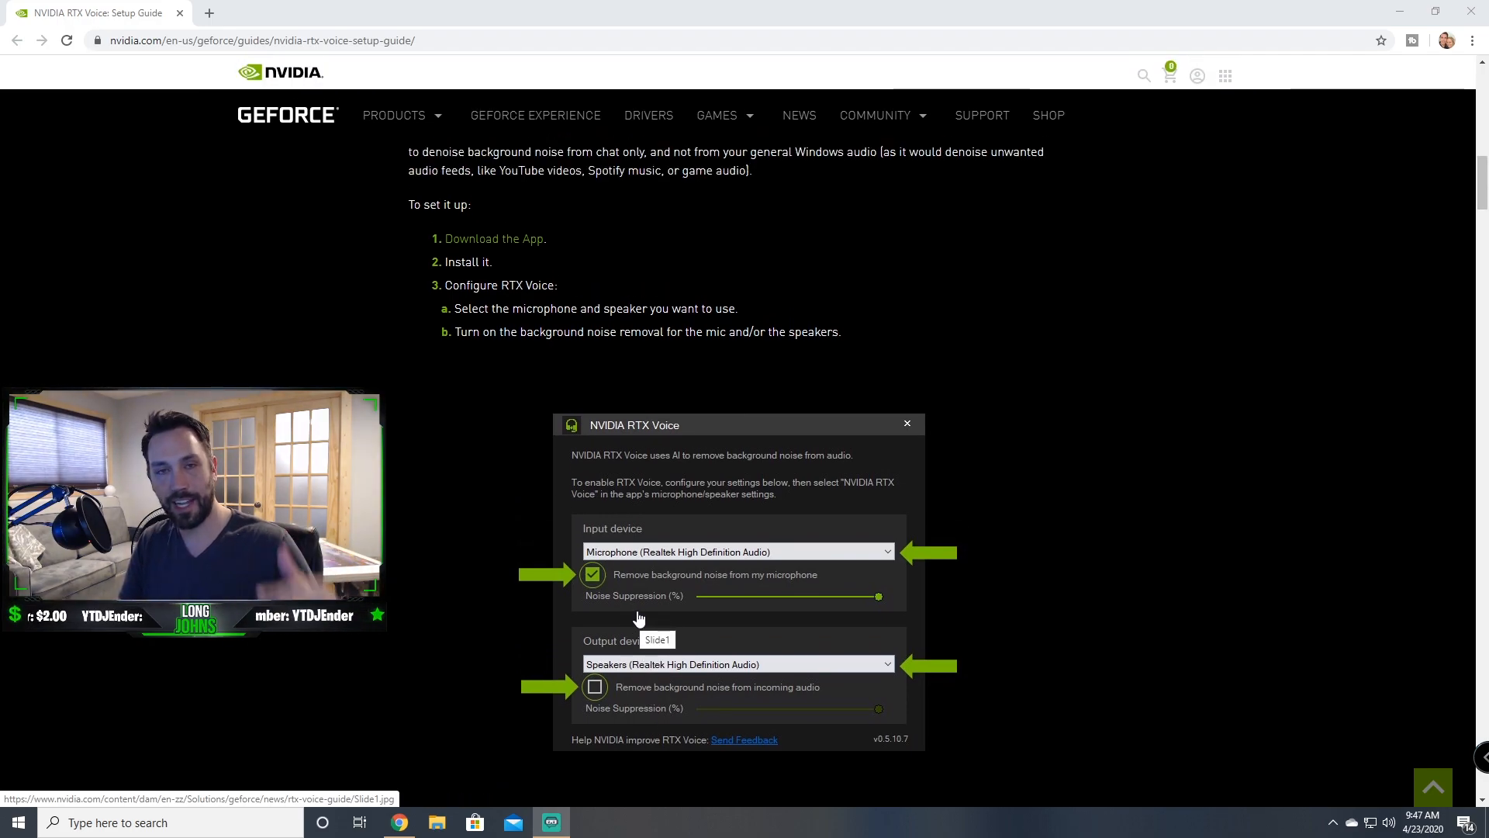
{"action": "mouse_move", "coordinate": [866, 668]}
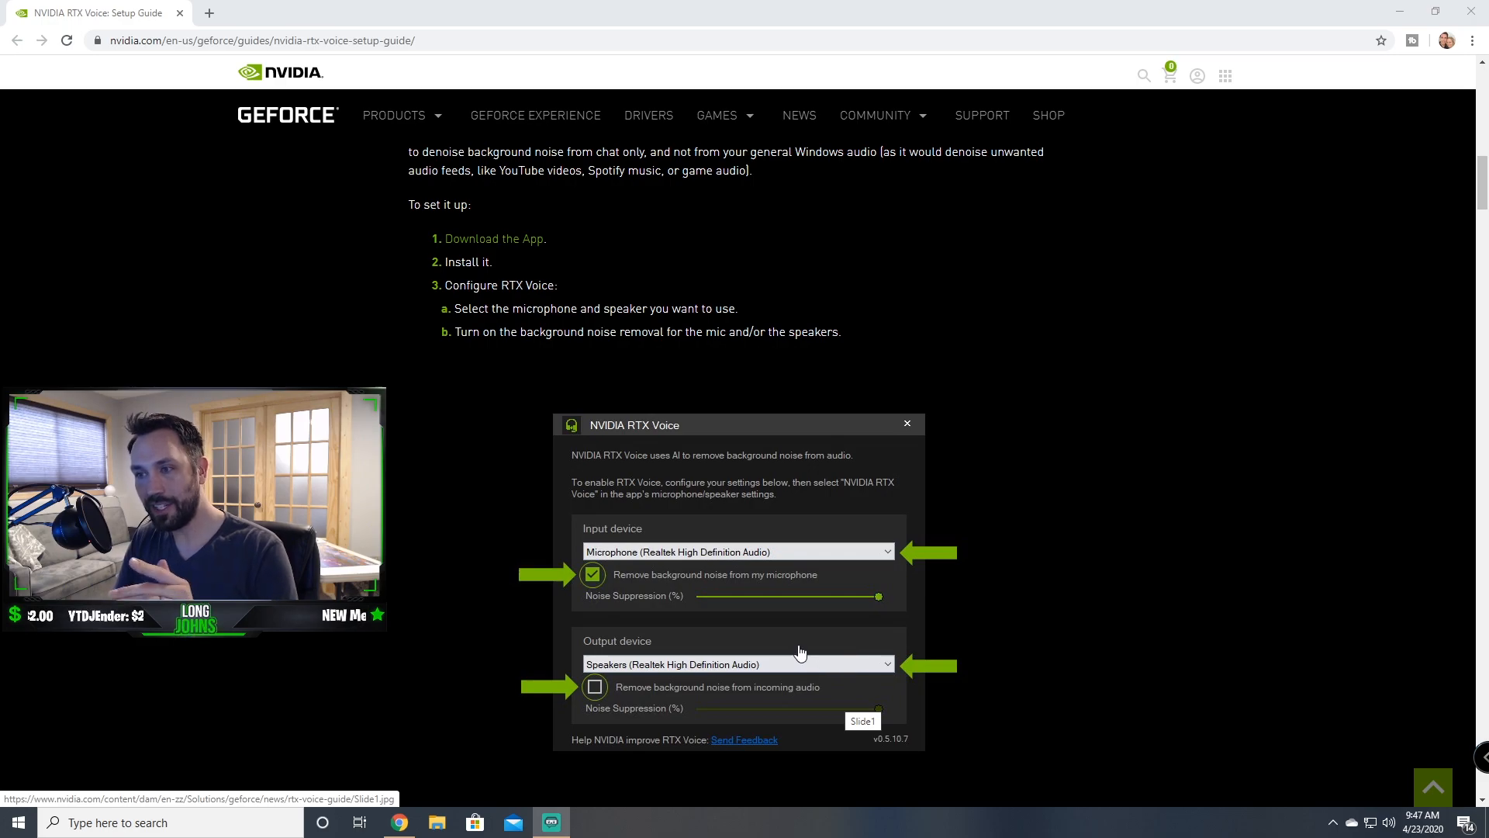
{"action": "scroll", "scroll_direction": "down", "scroll_amount": 3}
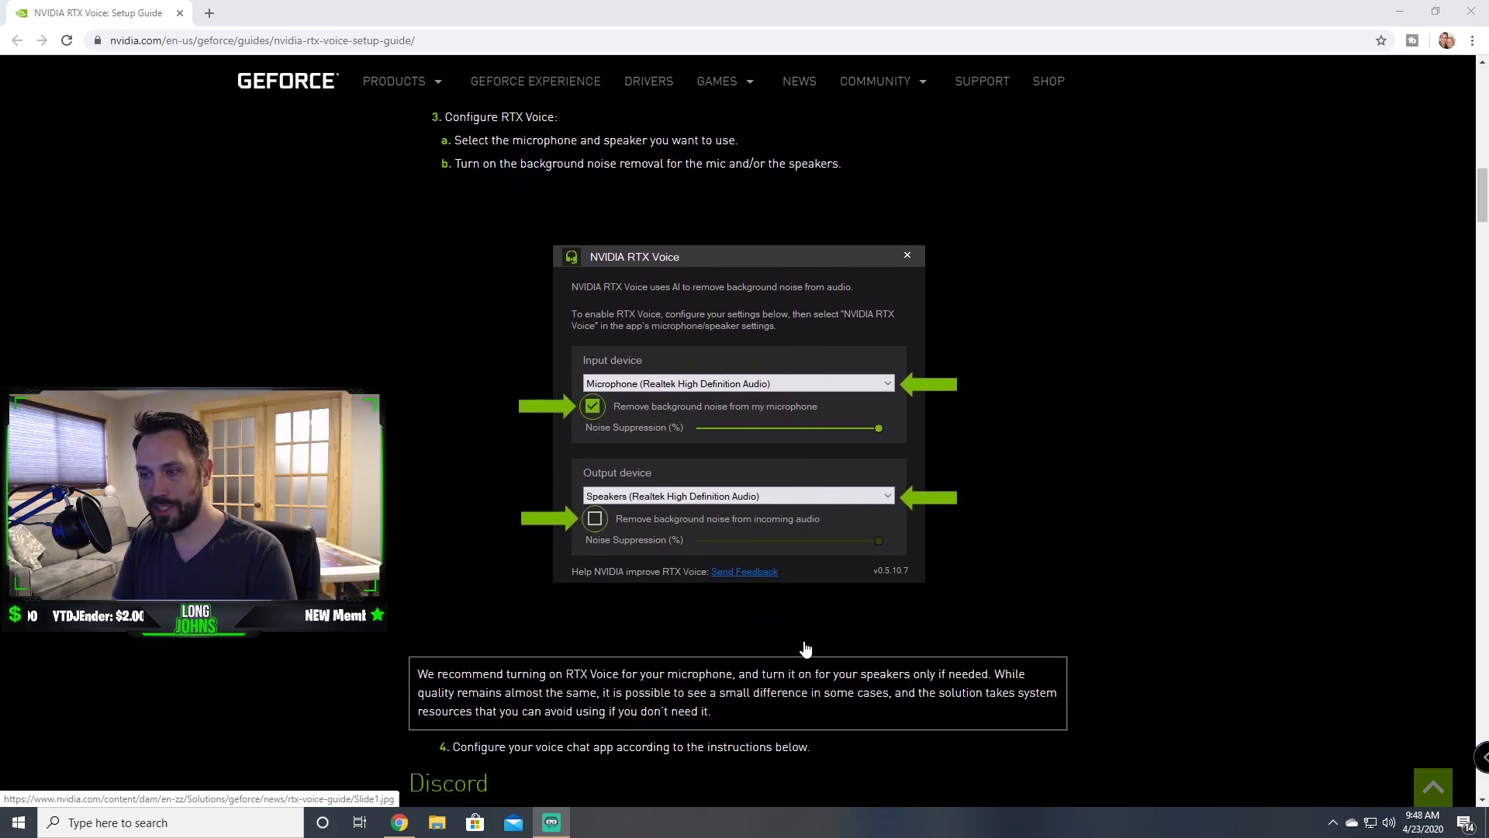
{"action": "scroll", "scroll_direction": "down", "scroll_amount": 3}
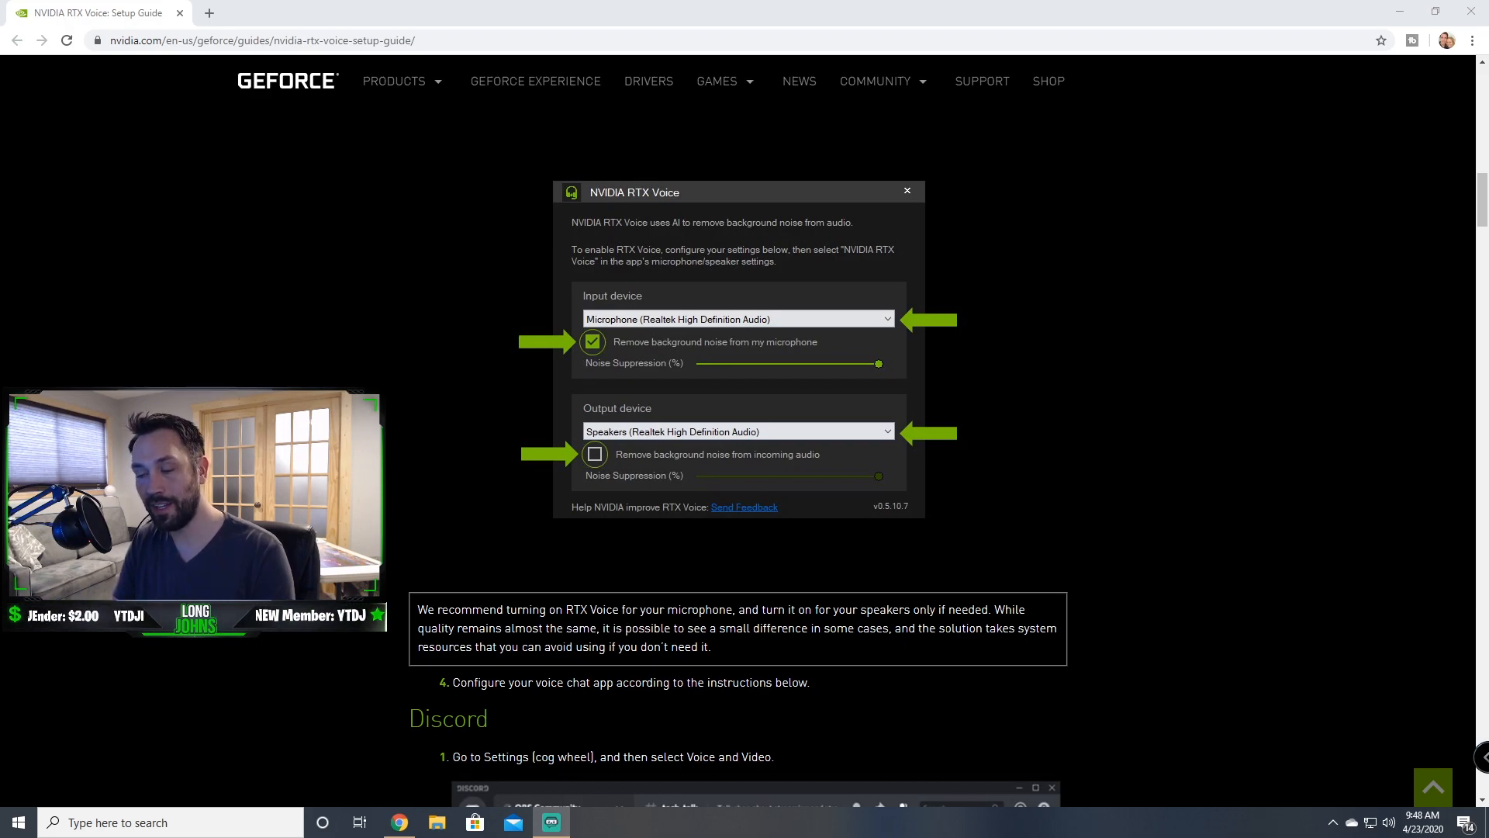
{"action": "scroll", "scroll_direction": "up", "scroll_amount": 3}
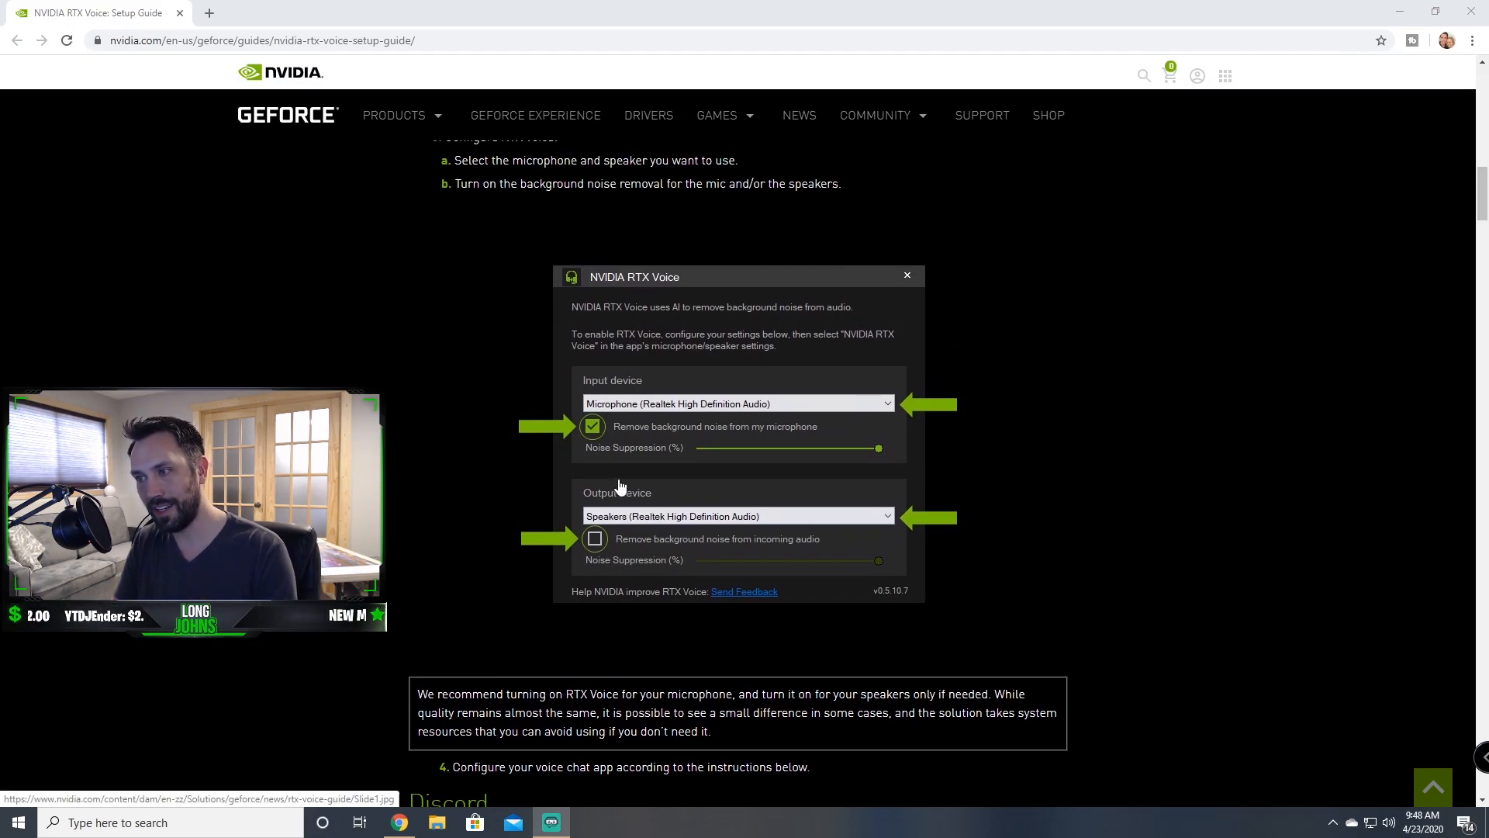
{"action": "scroll", "scroll_direction": "up", "scroll_amount": 3}
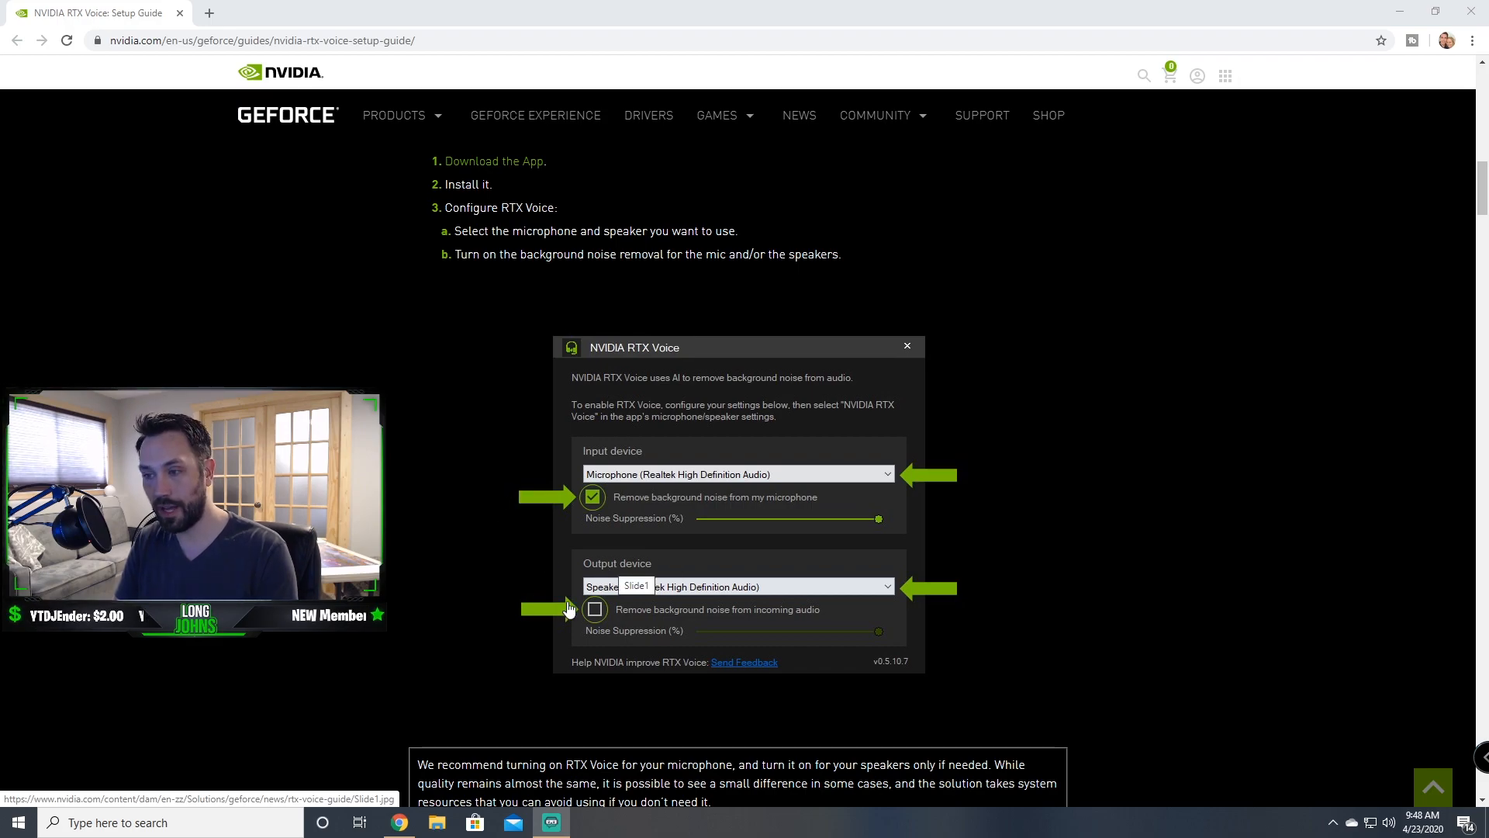
{"action": "mouse_move", "coordinate": [438, 409]}
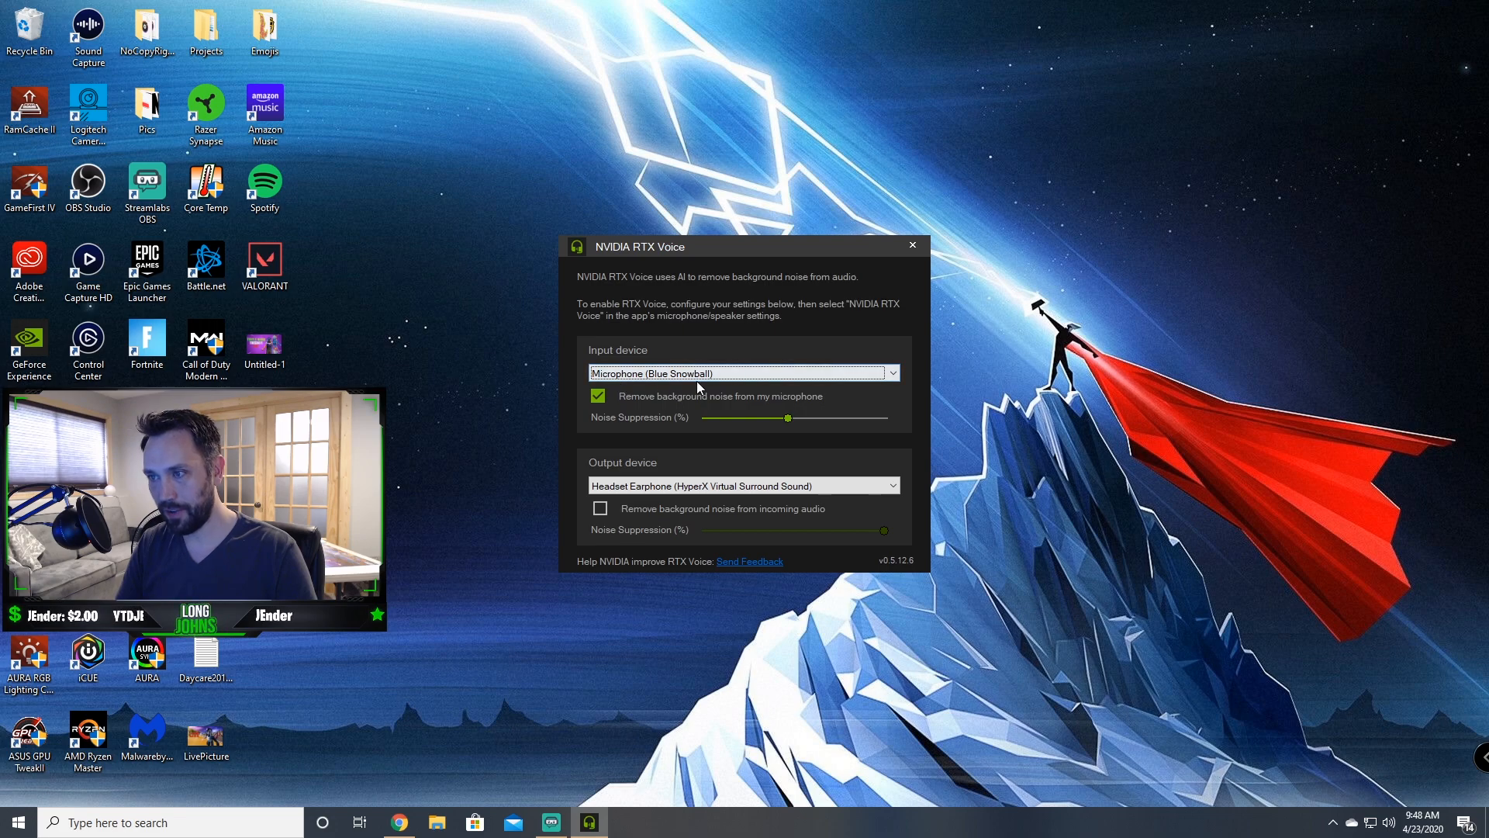
{"action": "mouse_move", "coordinate": [665, 445]}
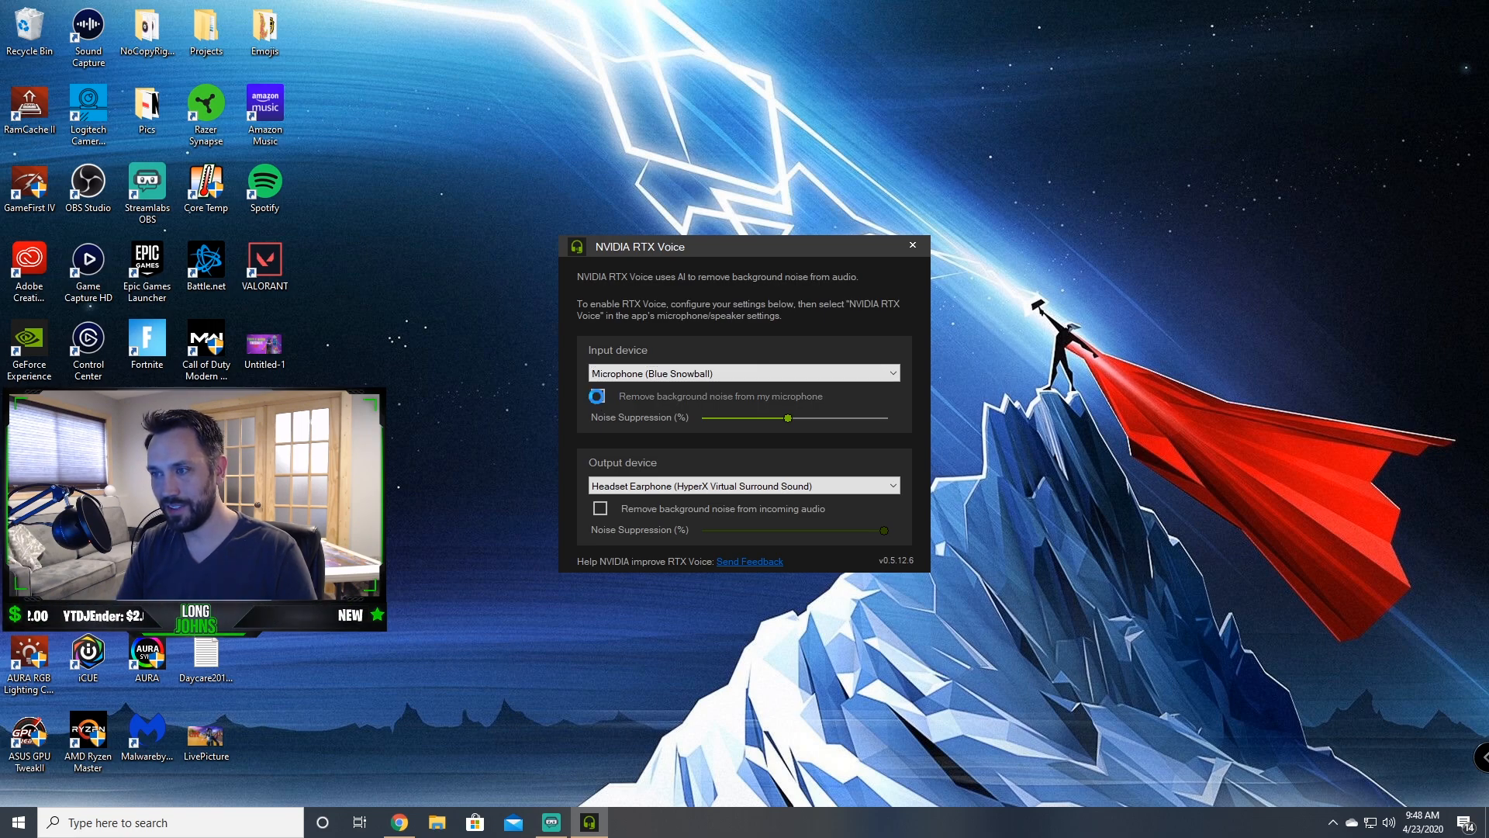
Step: Uncheck 'Remove background noise from my microphone' for the Blue Snowball microphone
{"action": "left_click", "coordinate": [597, 397]}
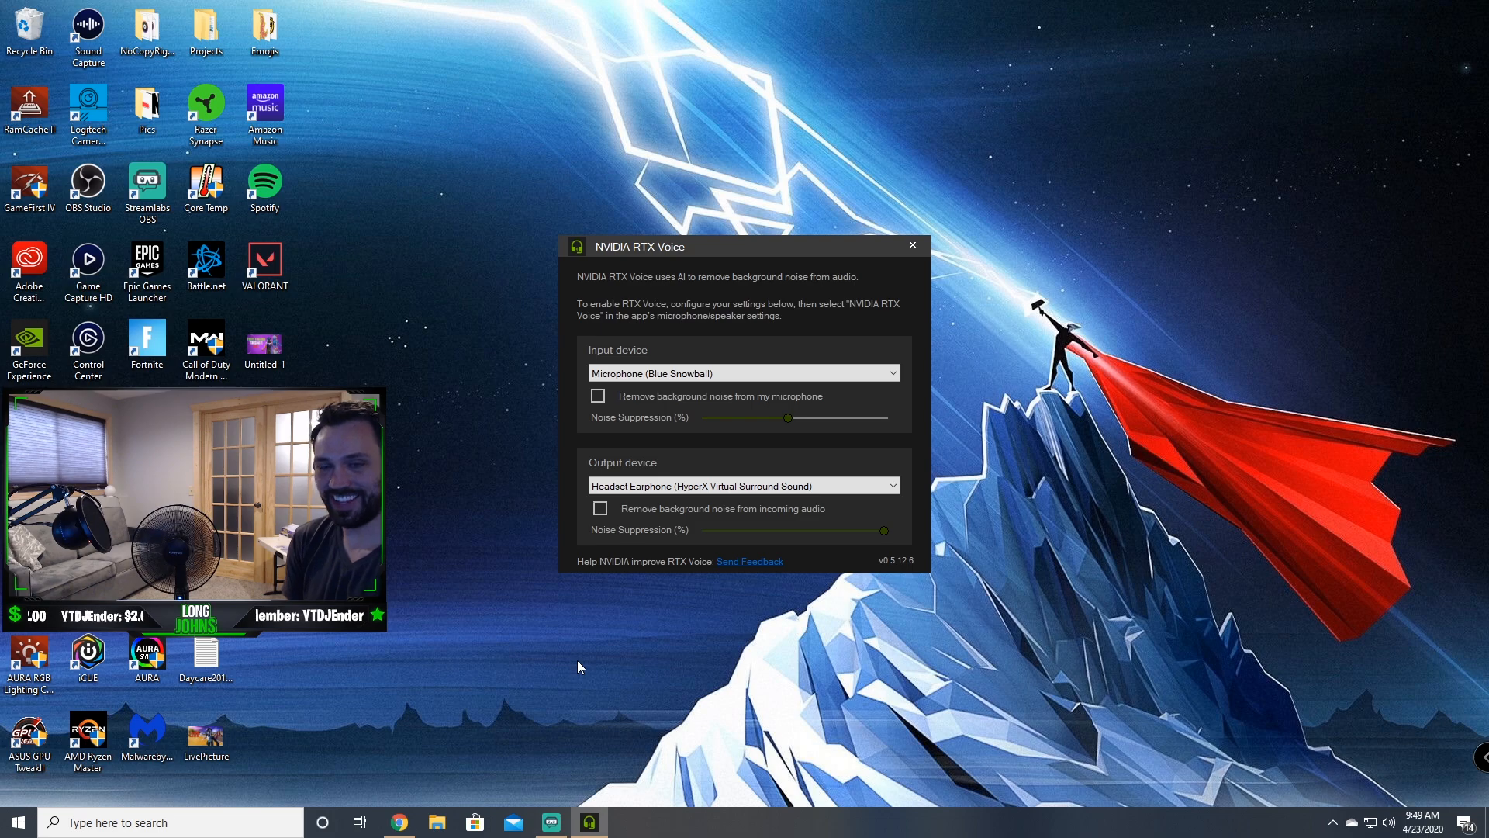
{"action": "mouse_move", "coordinate": [370, 711]}
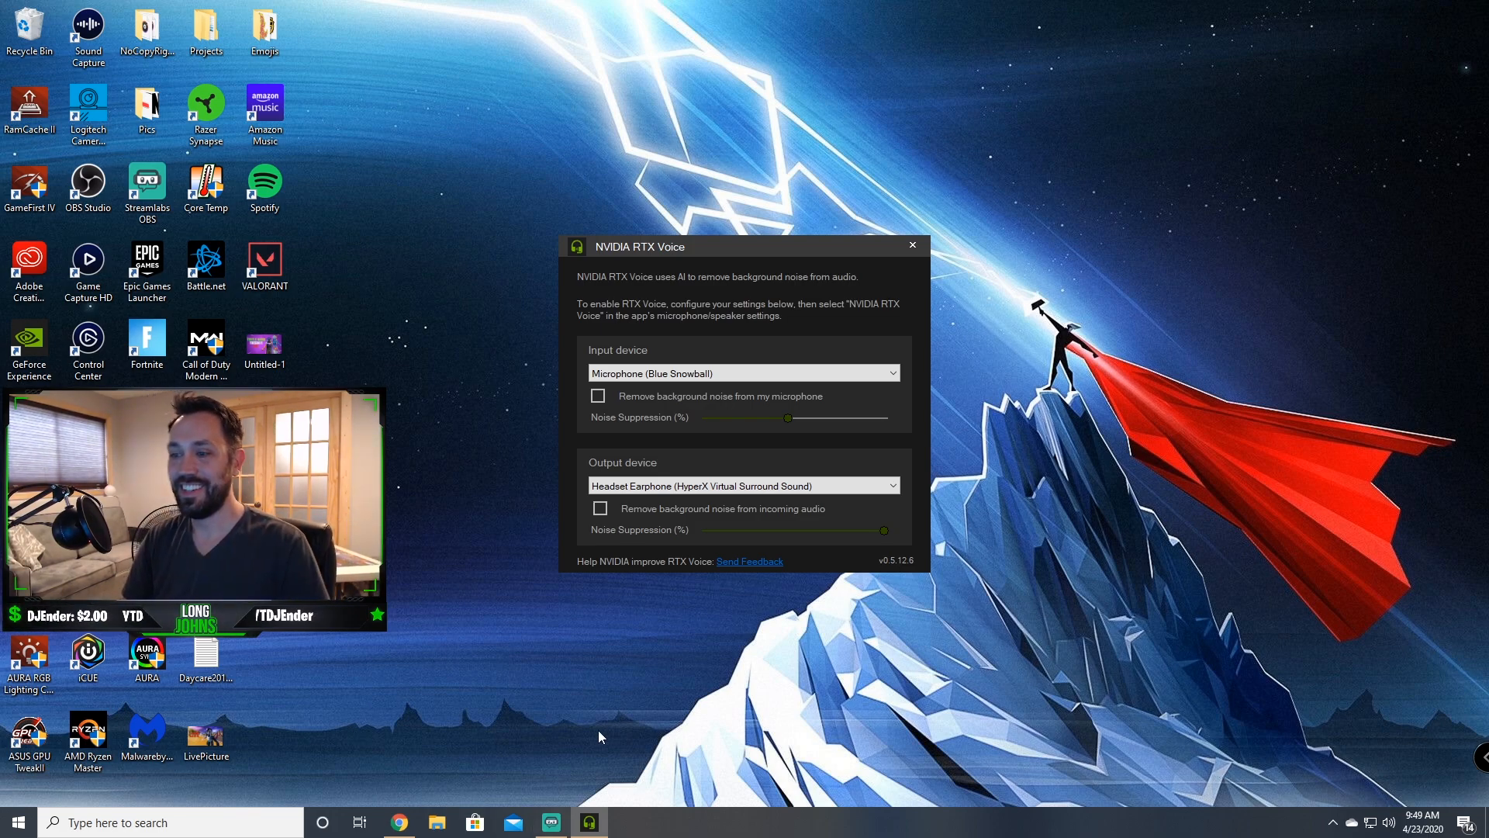
{"action": "mouse_move", "coordinate": [667, 729]}
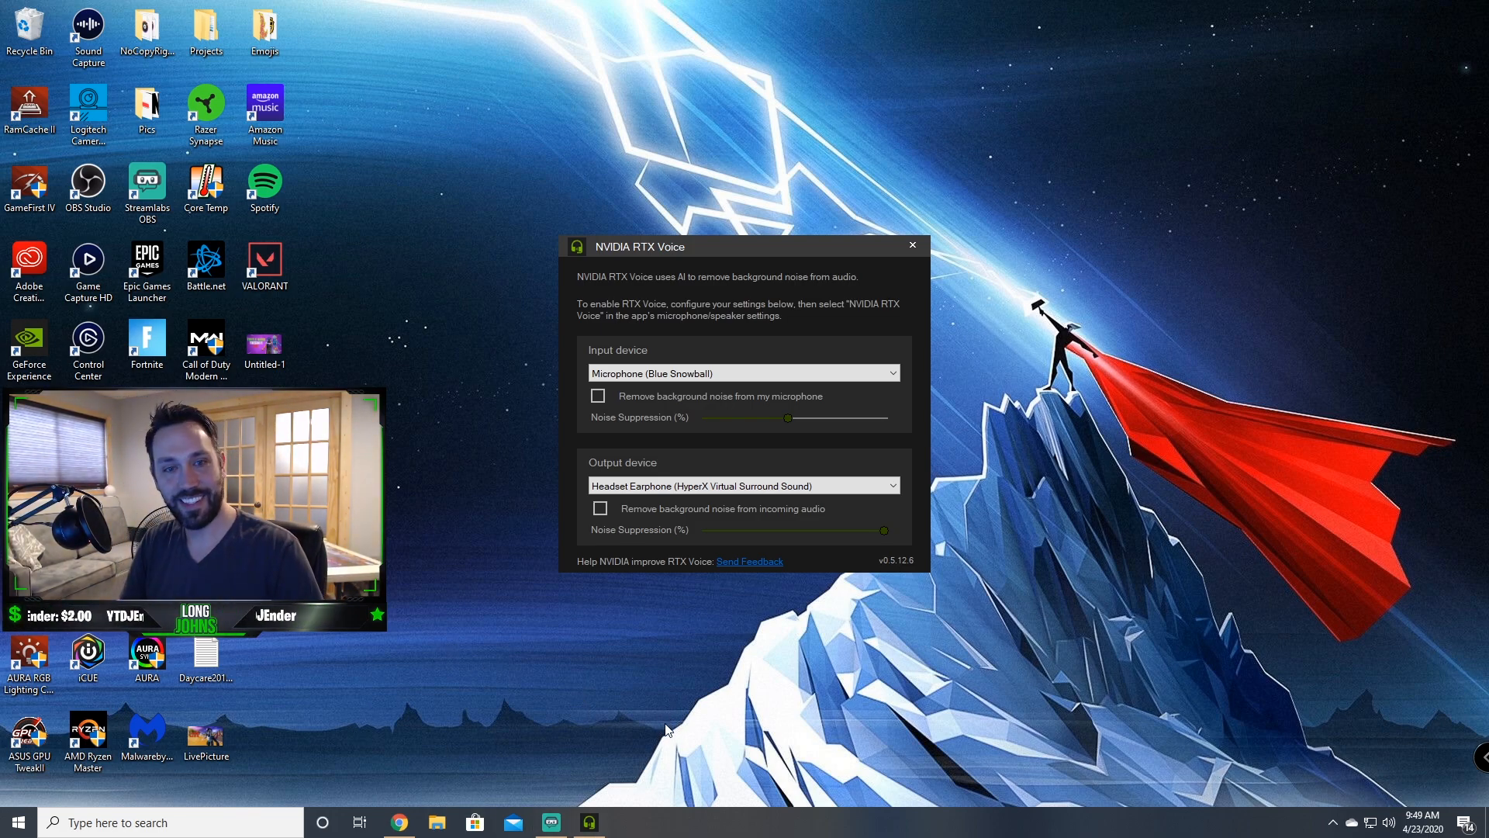
{"action": "mouse_move", "coordinate": [686, 706]}
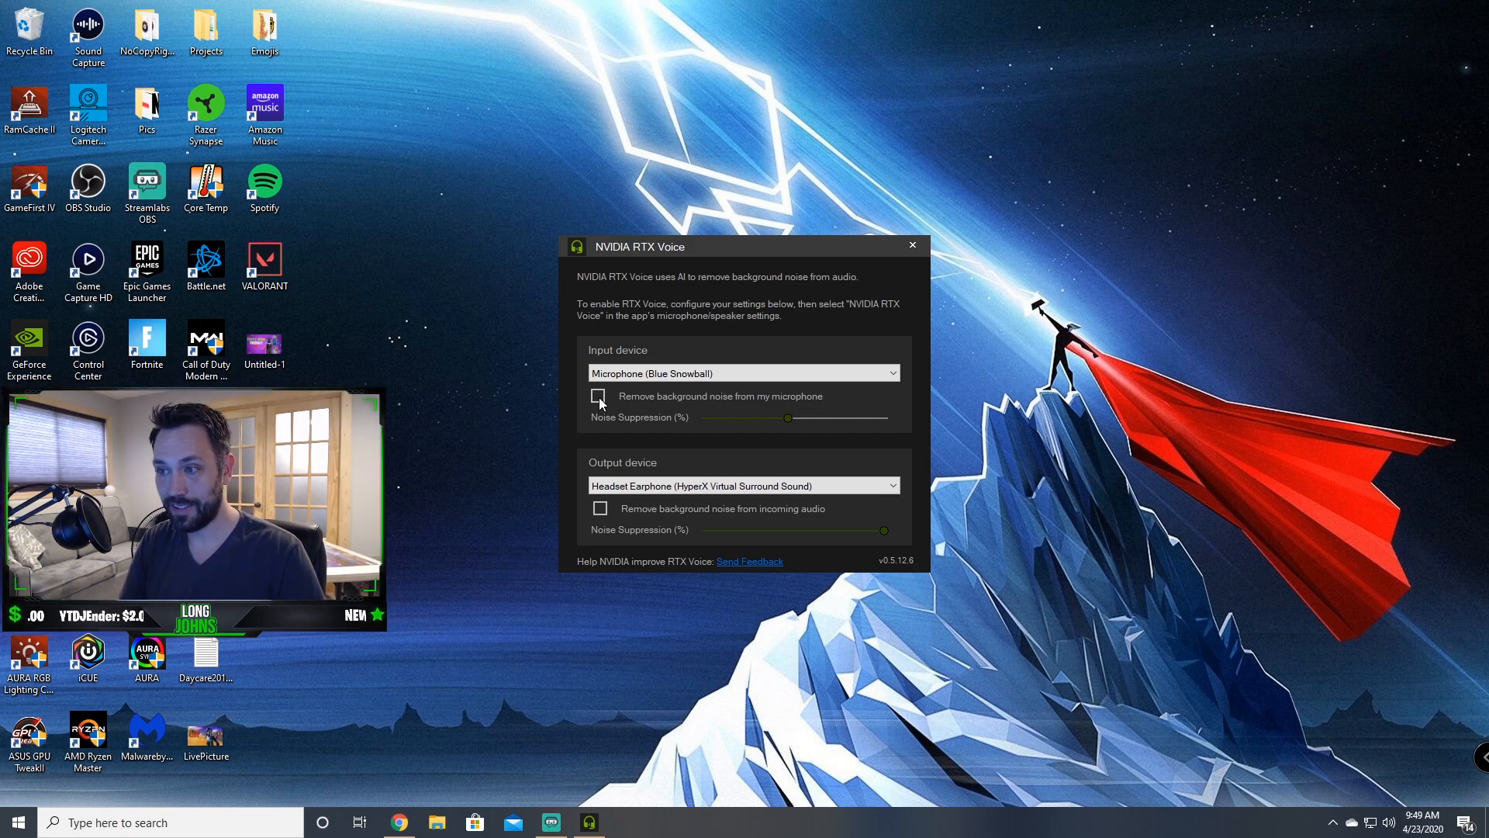
Step: Re-check 'Remove background noise from my microphone', leaving suppression at midpoint
{"action": "left_click", "coordinate": [599, 396]}
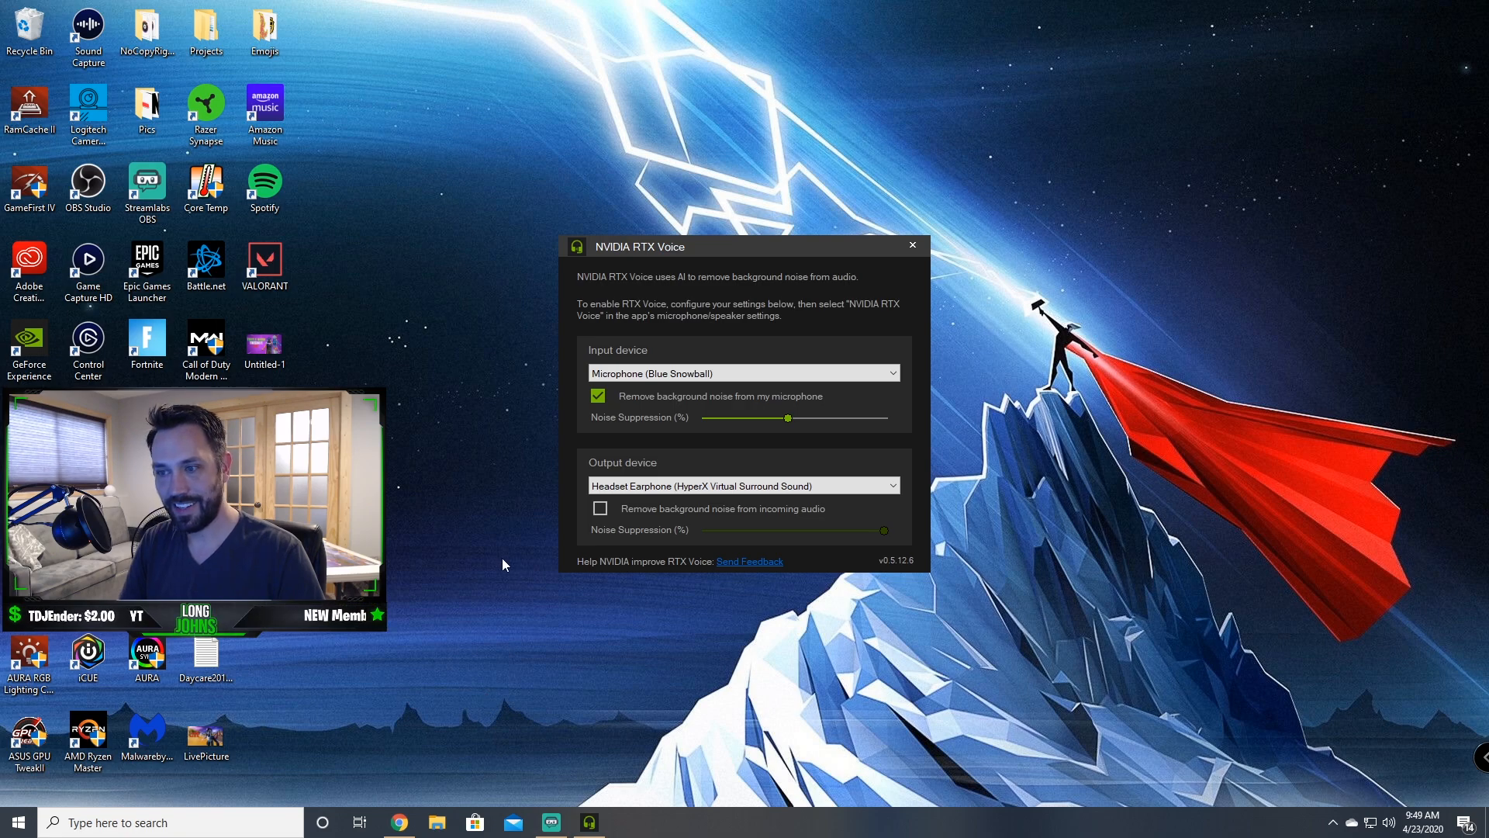
{"action": "mouse_move", "coordinate": [369, 651]}
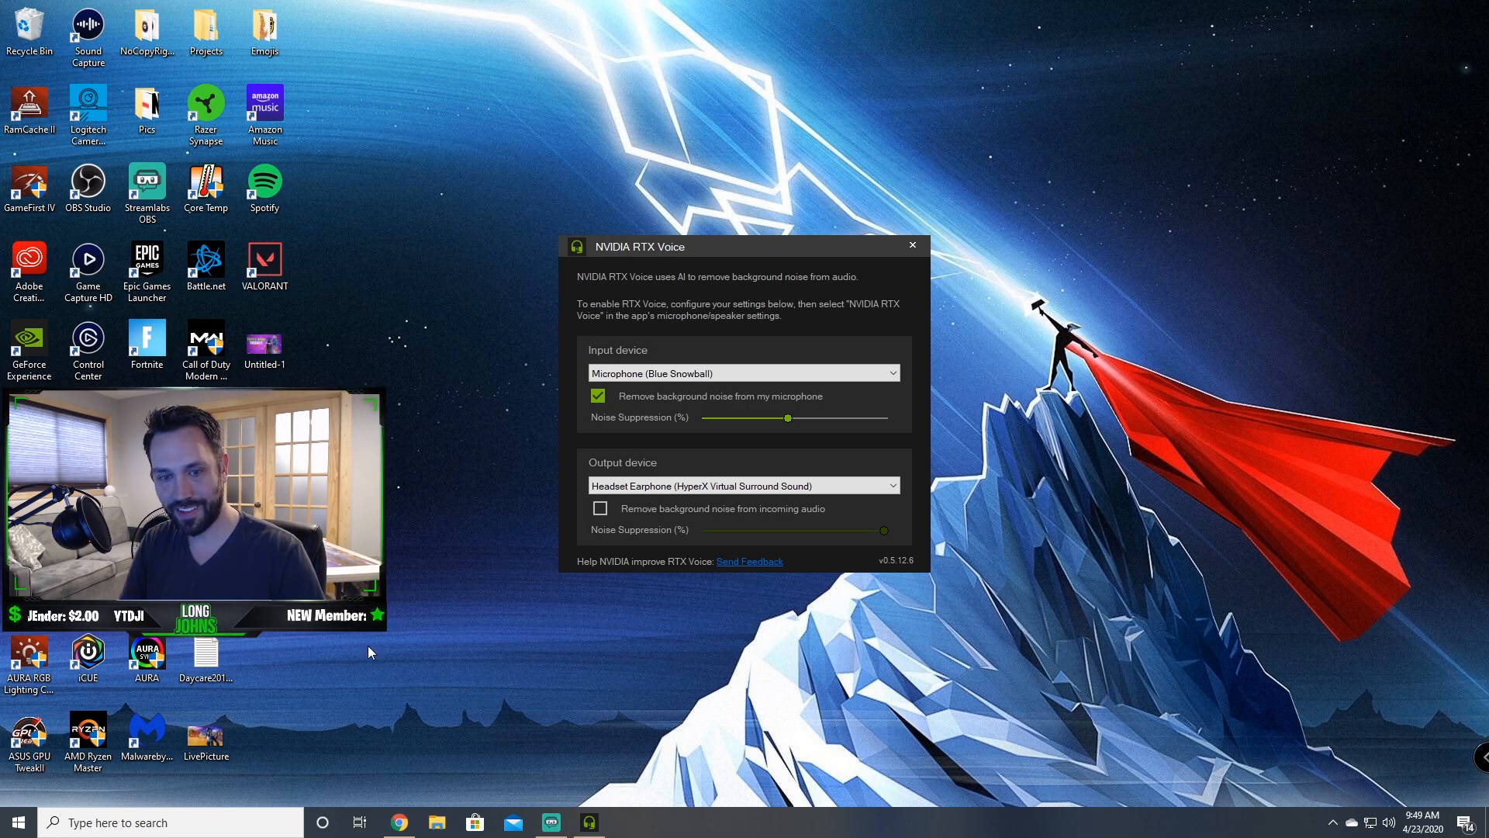
{"action": "mouse_move", "coordinate": [409, 602]}
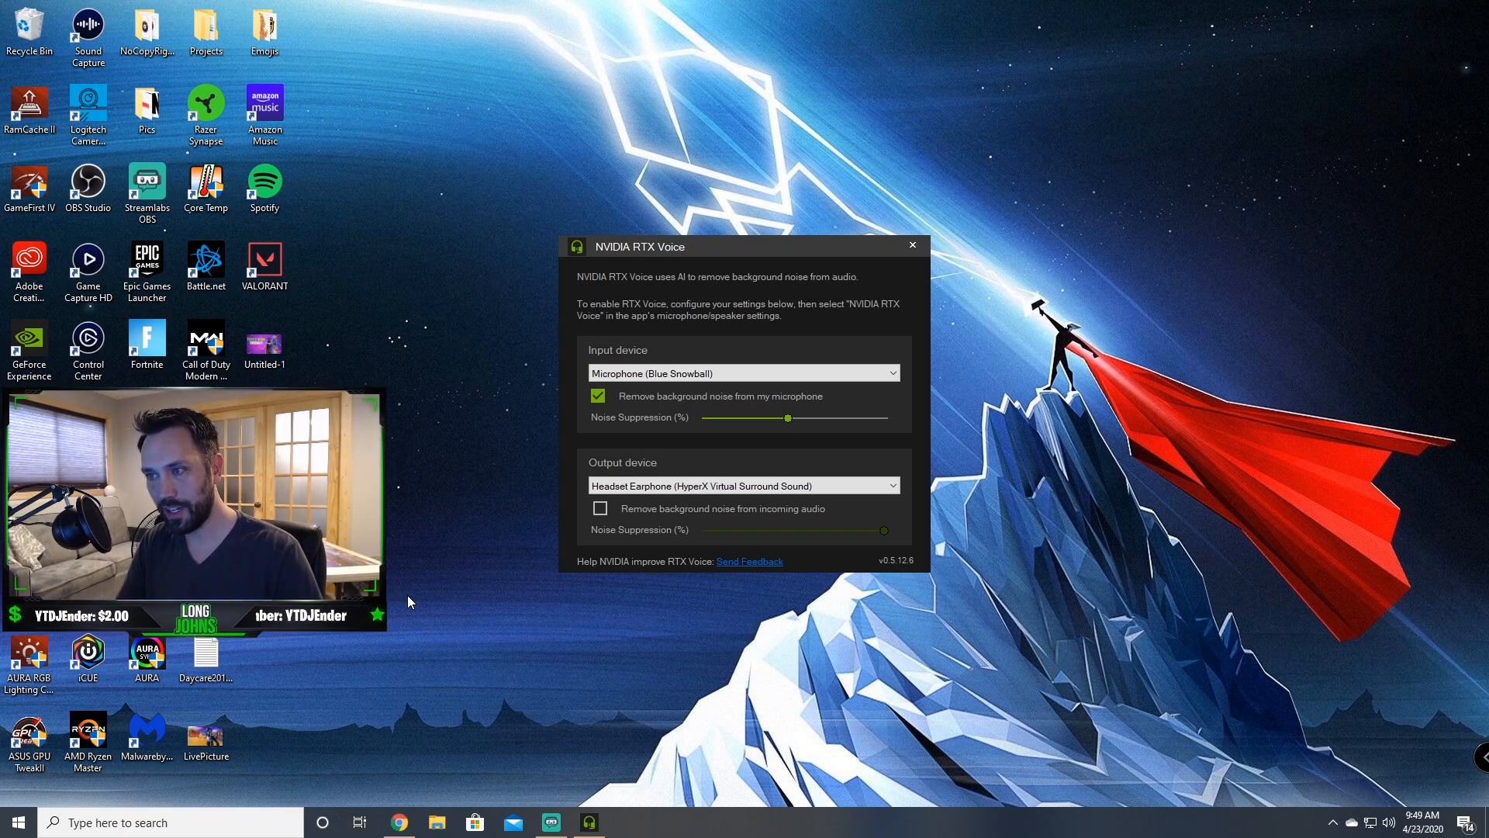
{"action": "mouse_move", "coordinate": [761, 429]}
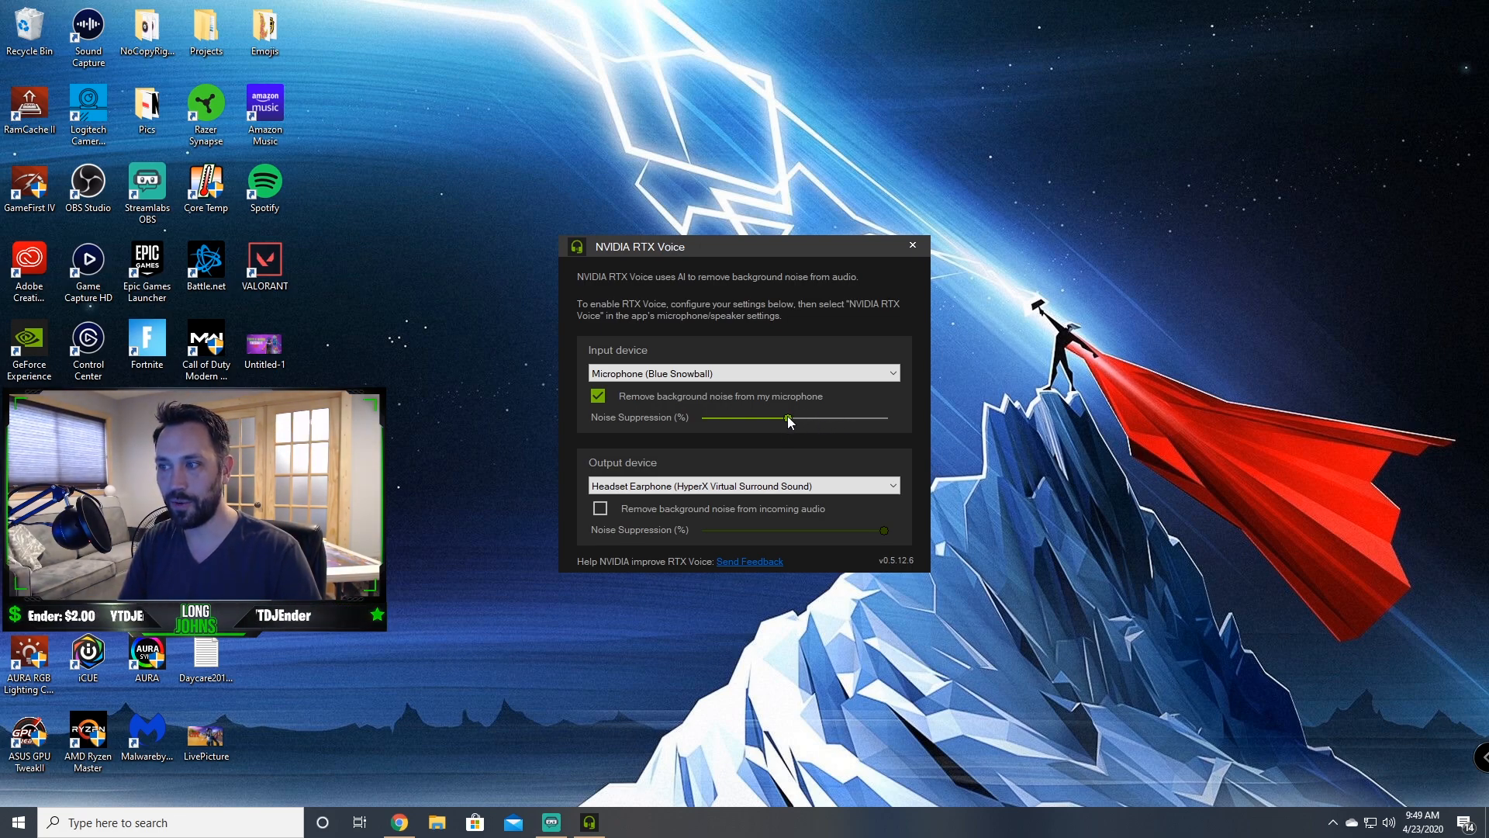
{"action": "mouse_move", "coordinate": [791, 420]}
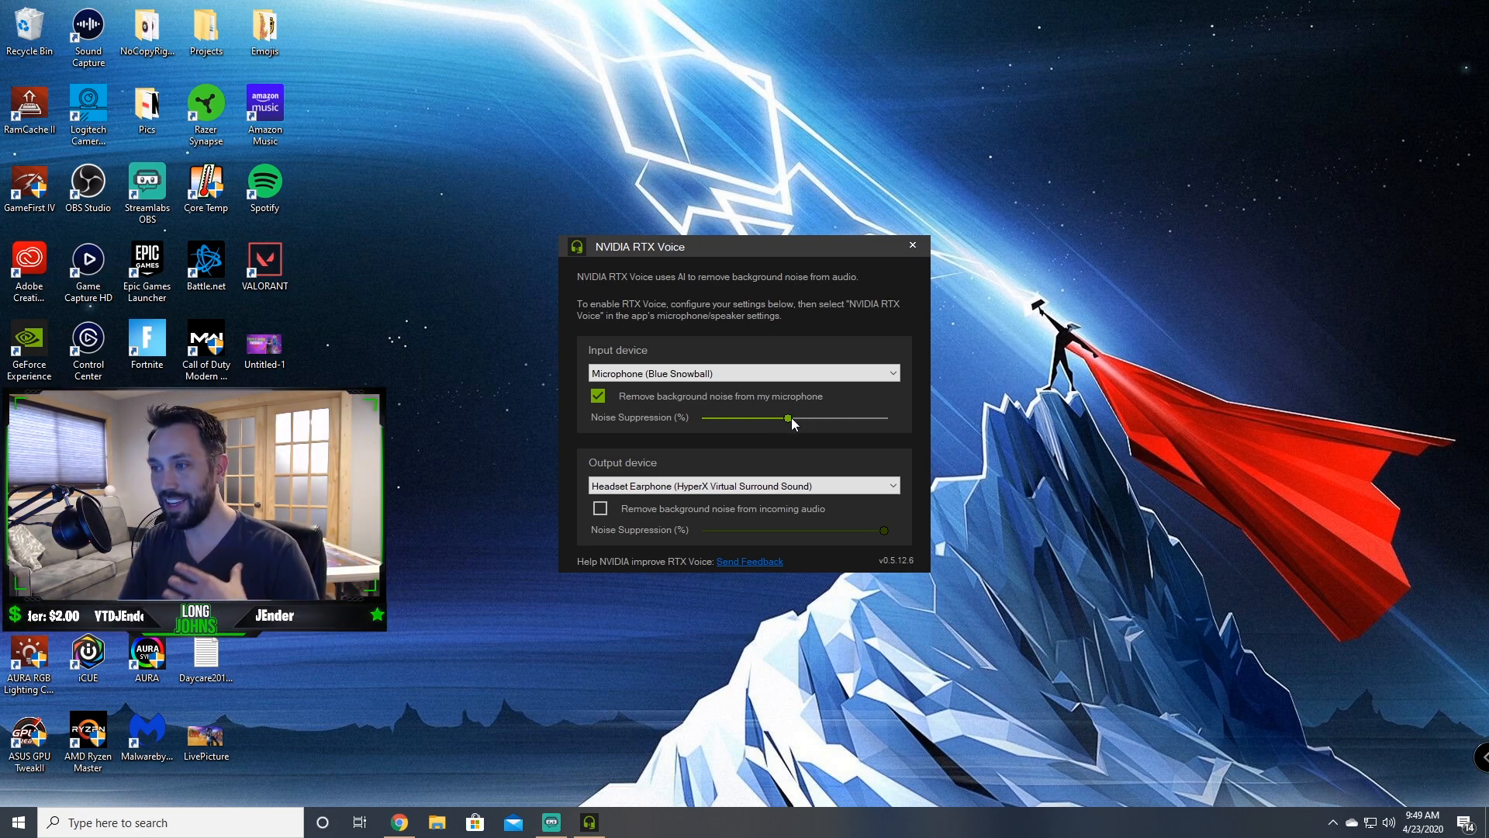
{"action": "mouse_move", "coordinate": [798, 422]}
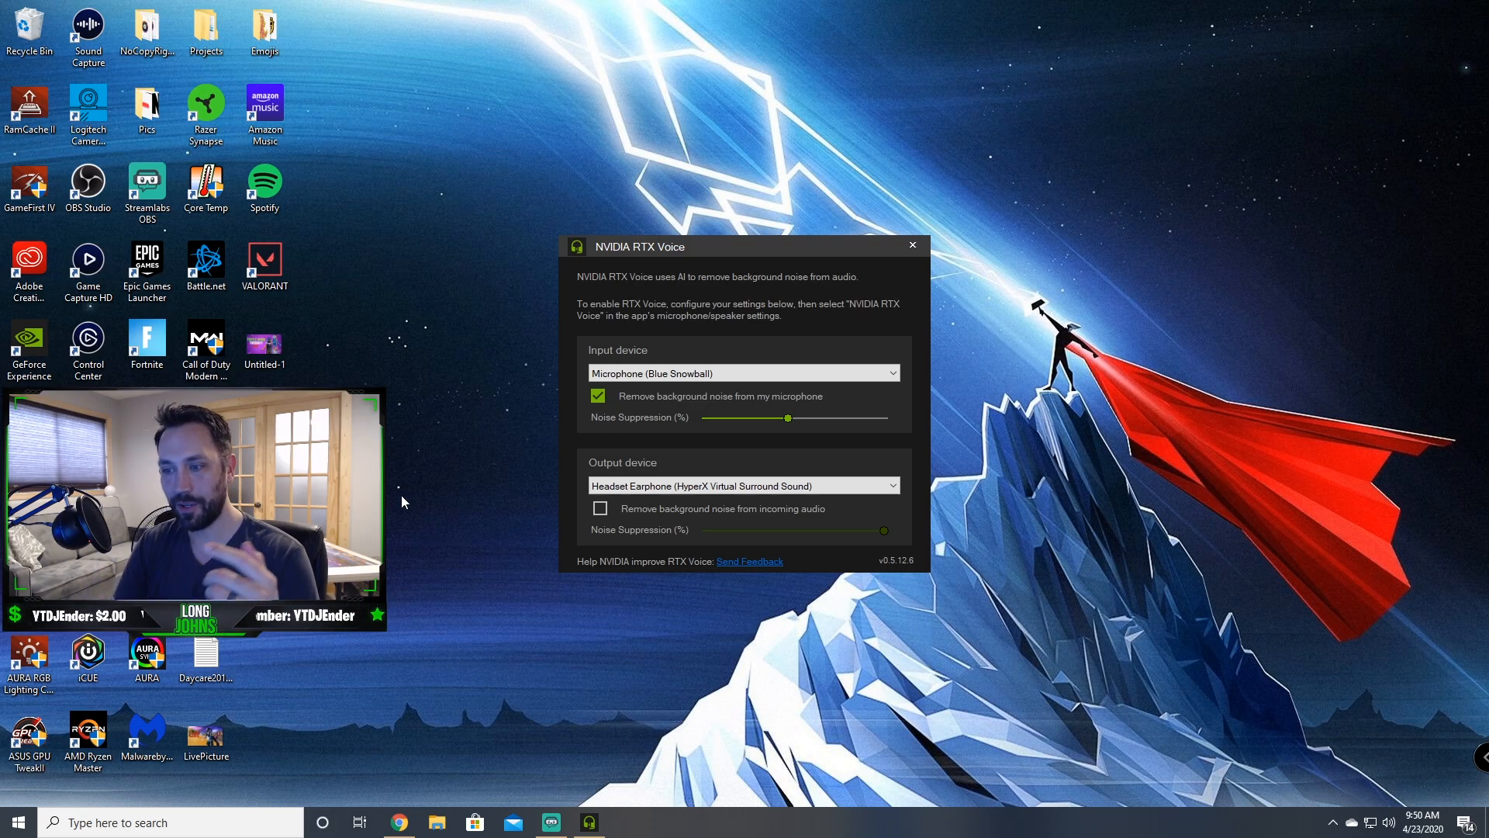
Step: Check NVIDIA RTX Voice's memory use (about 1,180 MB) in Task Manager, then close it
{"action": "left_click", "coordinate": [398, 822]}
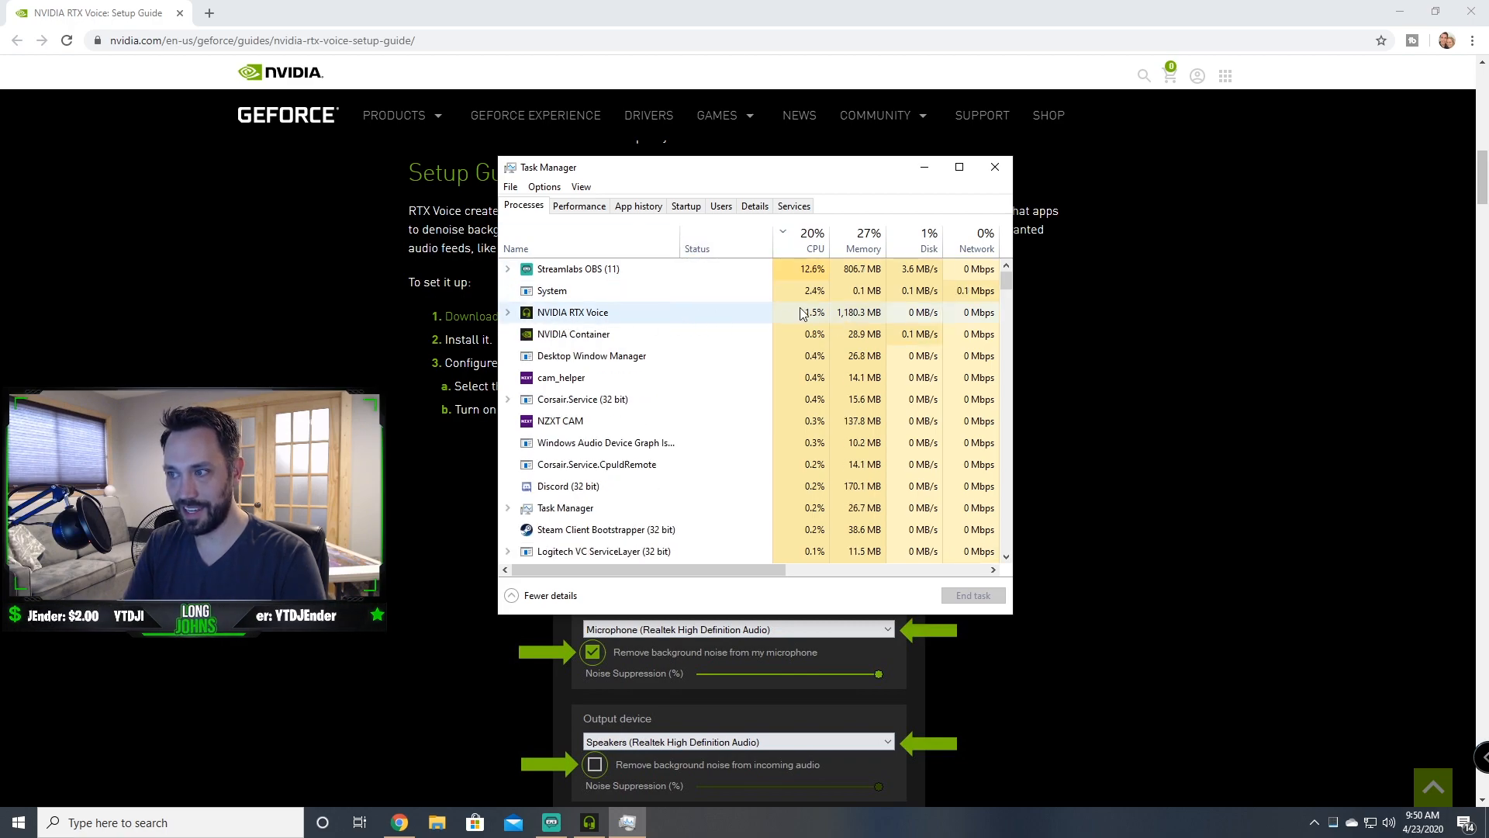
{"action": "left_click", "coordinate": [958, 168]}
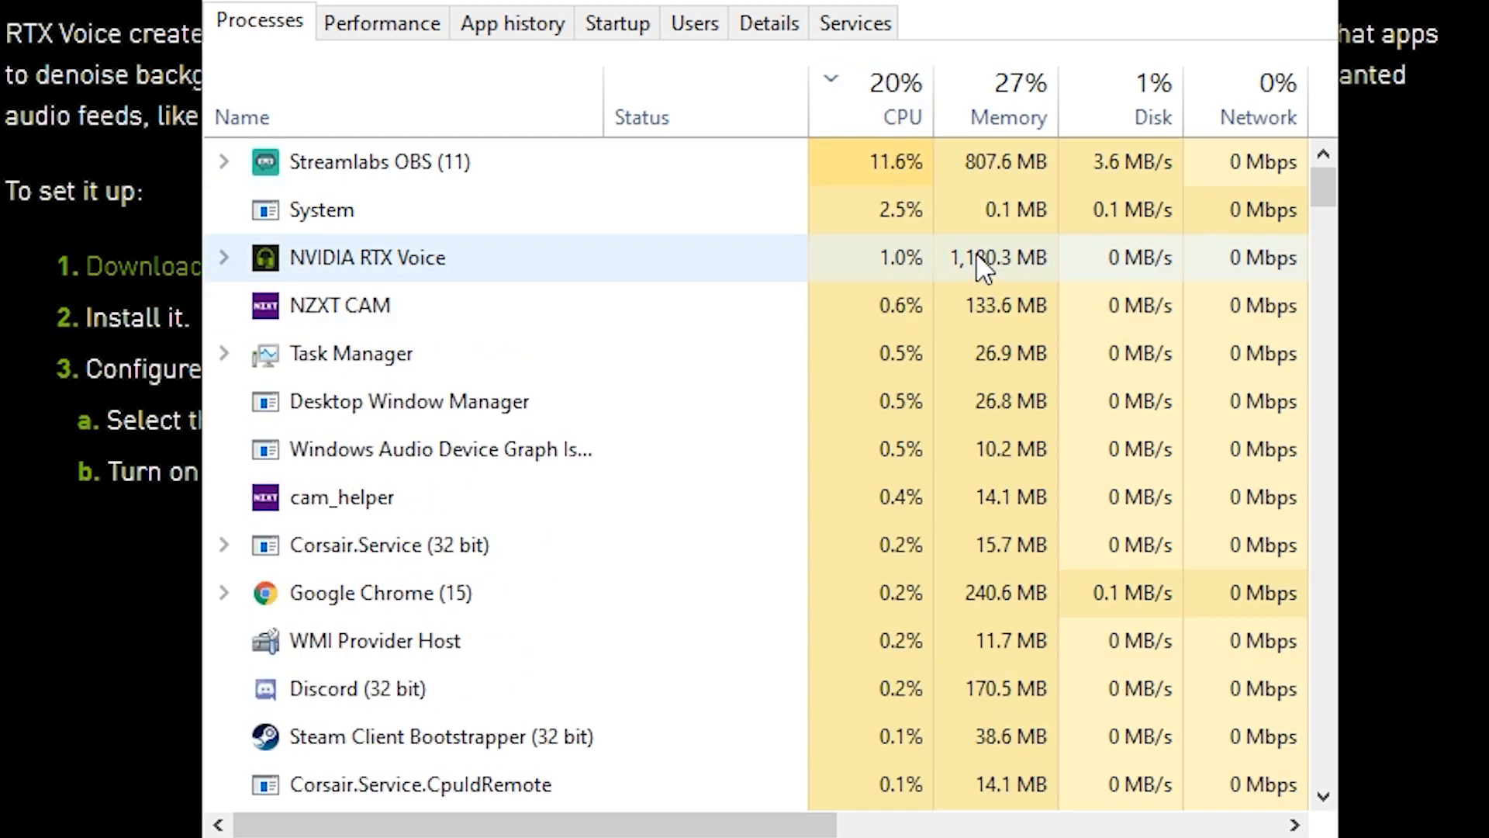
{"action": "left_click", "coordinate": [958, 166]}
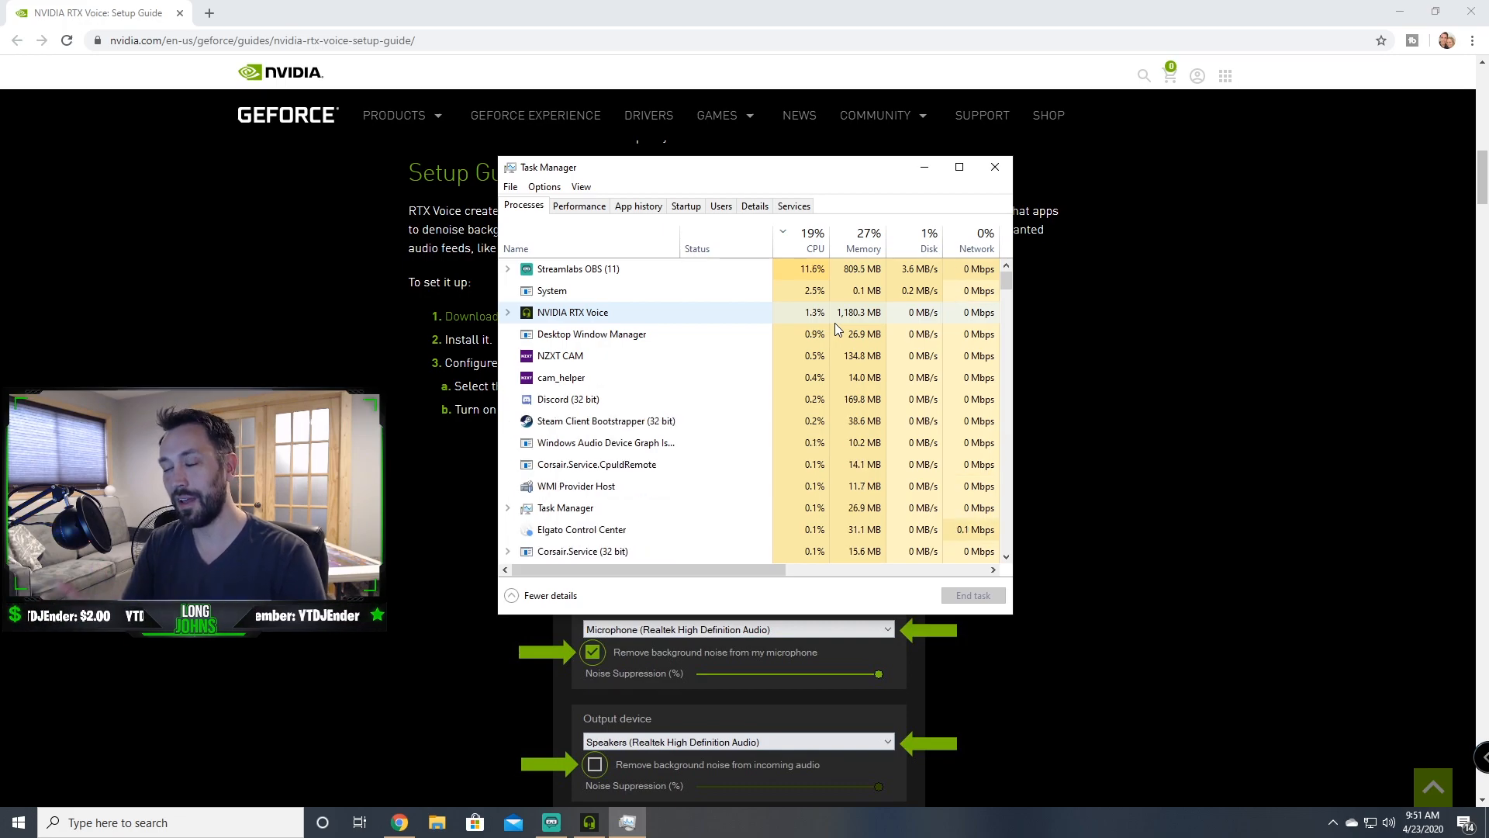
{"action": "left_click", "coordinate": [994, 166]}
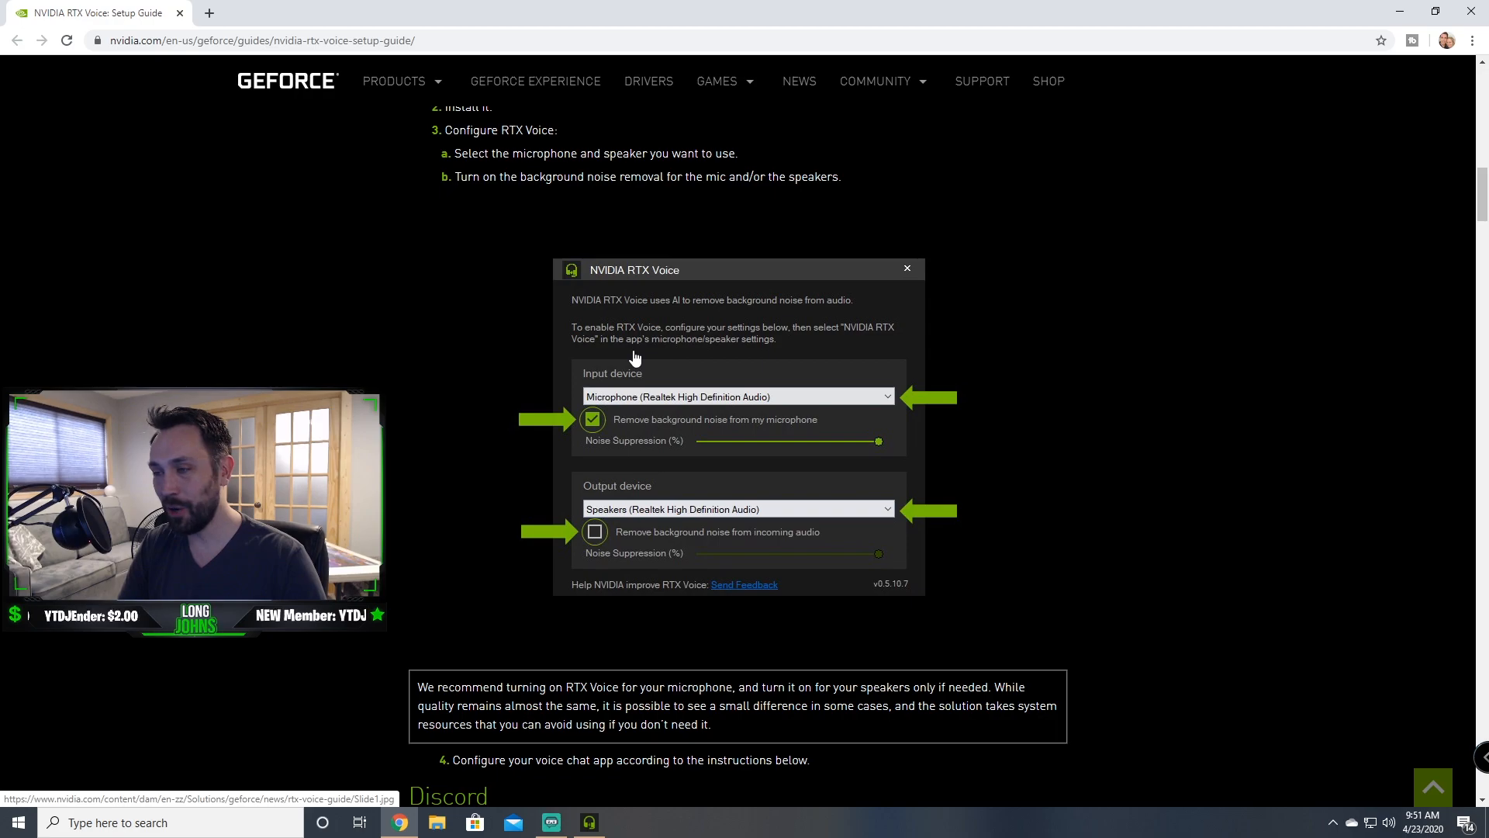
Step: Scroll up the guide to the Supported Apps list and Setup Guide section
{"action": "scroll", "scroll_direction": "up", "scroll_amount": 3}
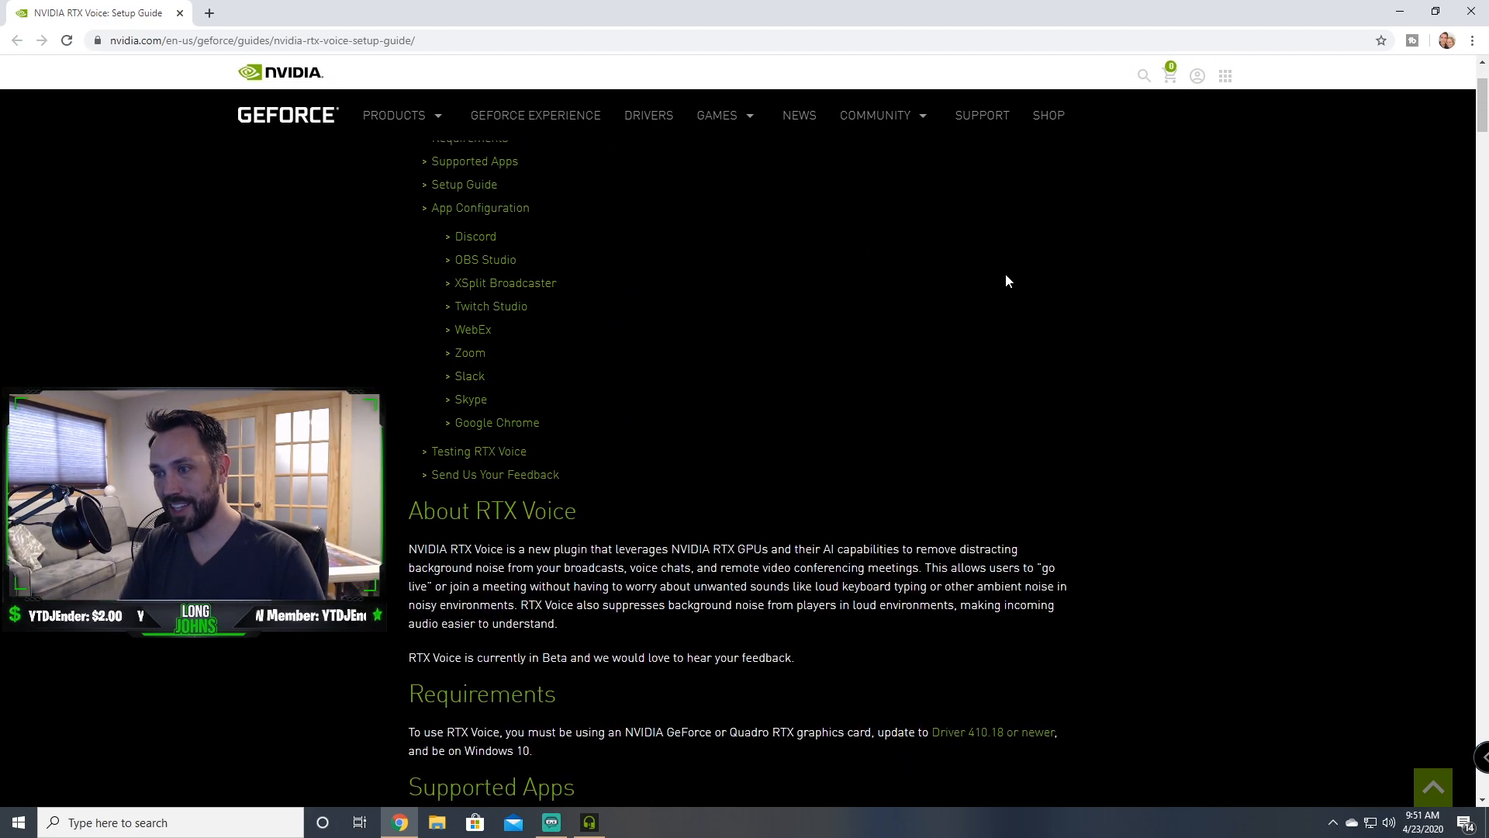
{"action": "scroll", "scroll_direction": "up", "scroll_amount": 3}
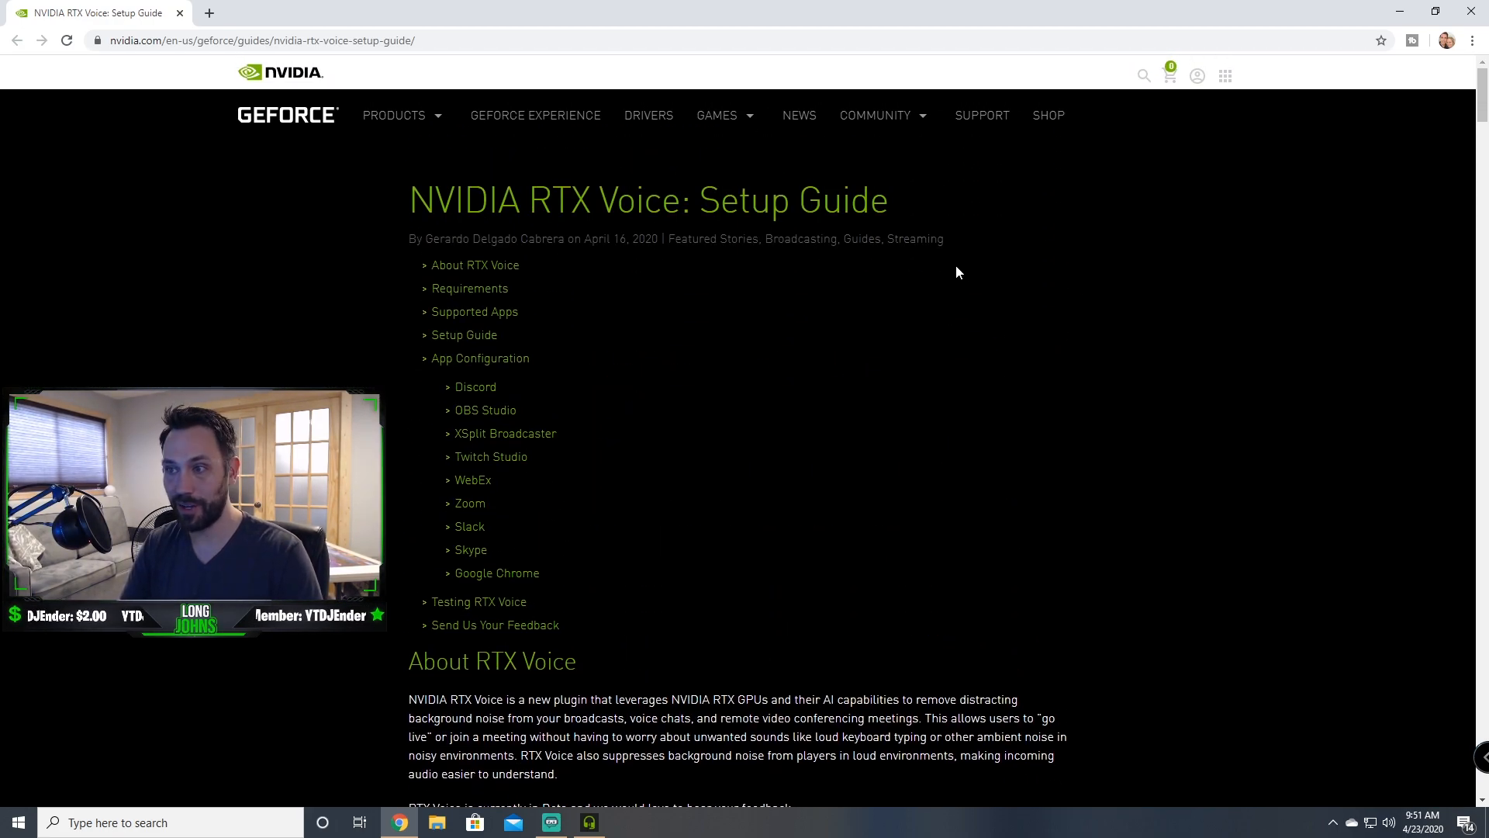
{"action": "mouse_move", "coordinate": [611, 253]}
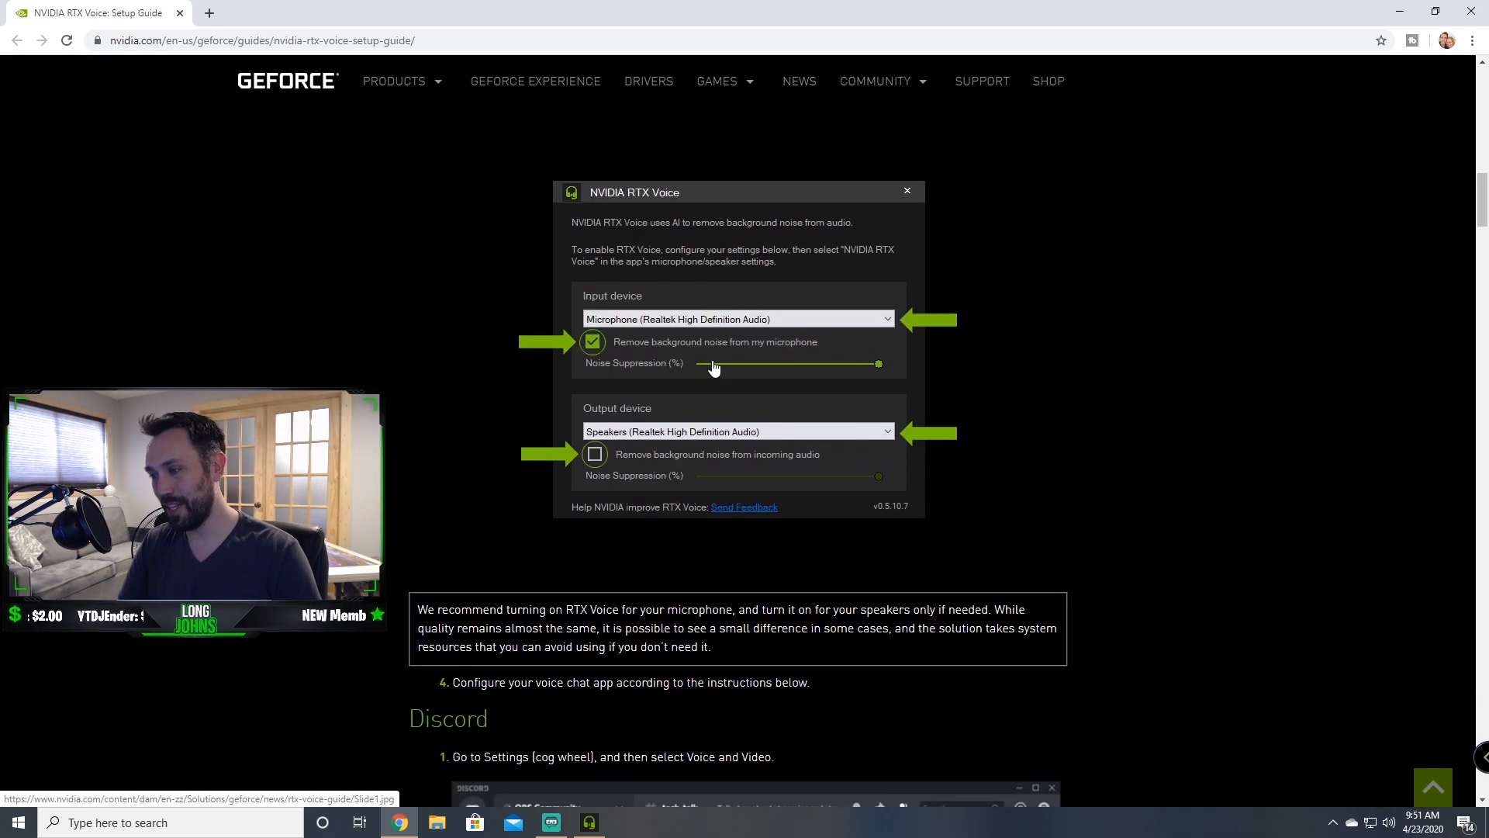
{"action": "scroll", "scroll_direction": "up", "scroll_amount": 3}
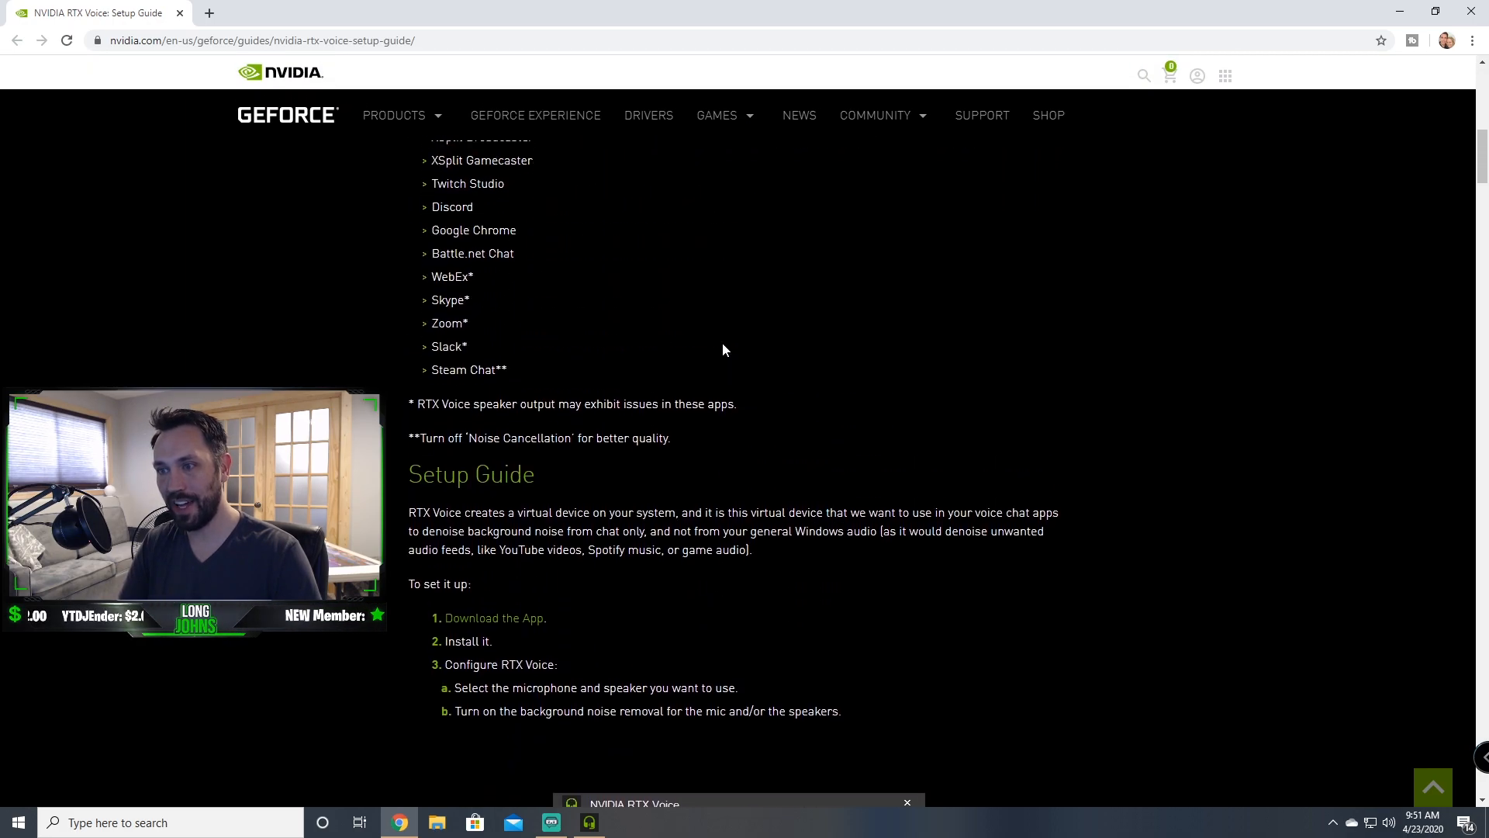
{"action": "scroll", "scroll_direction": "up", "scroll_amount": 3}
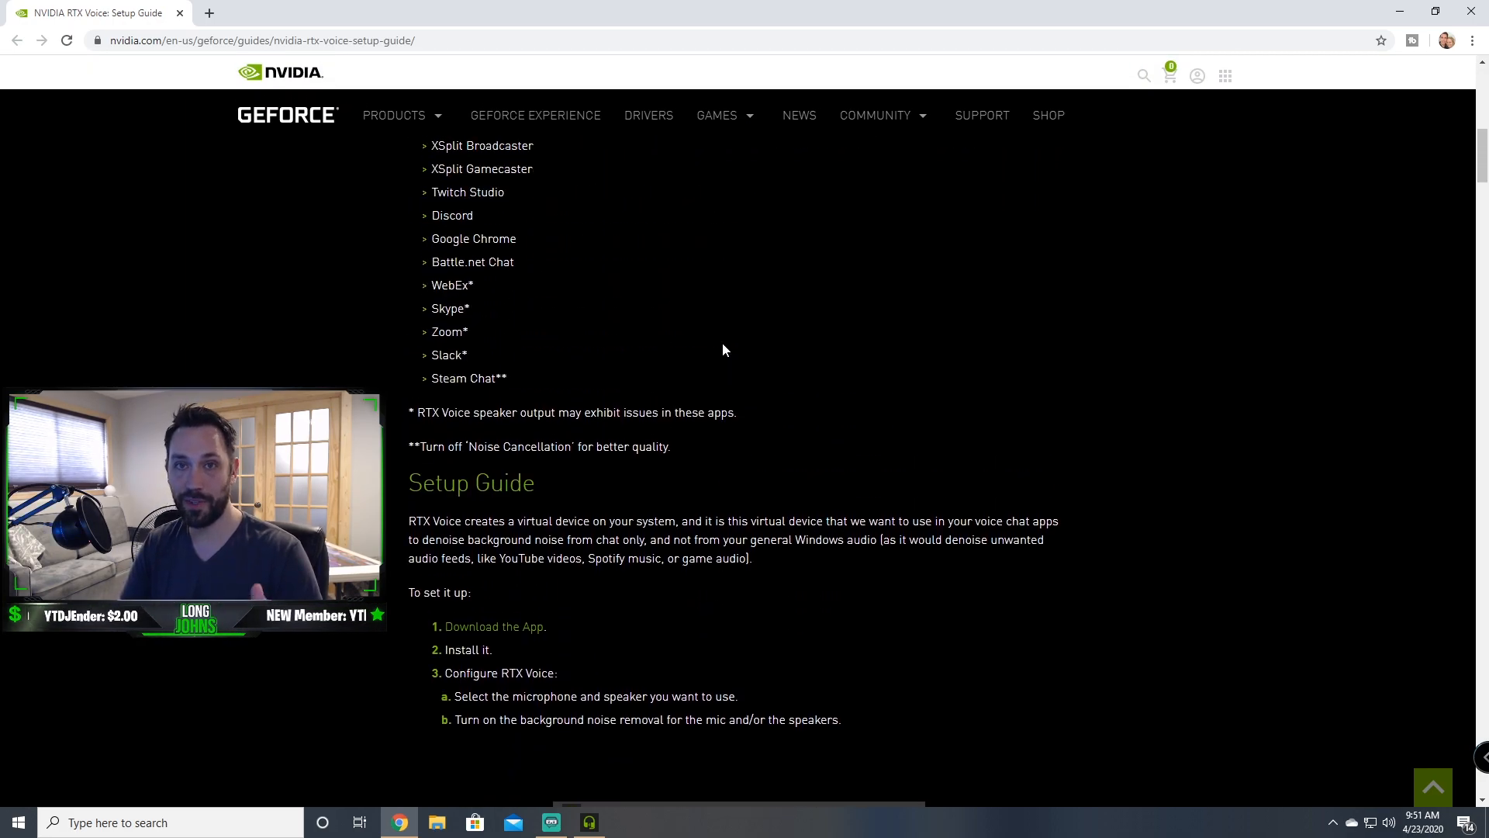